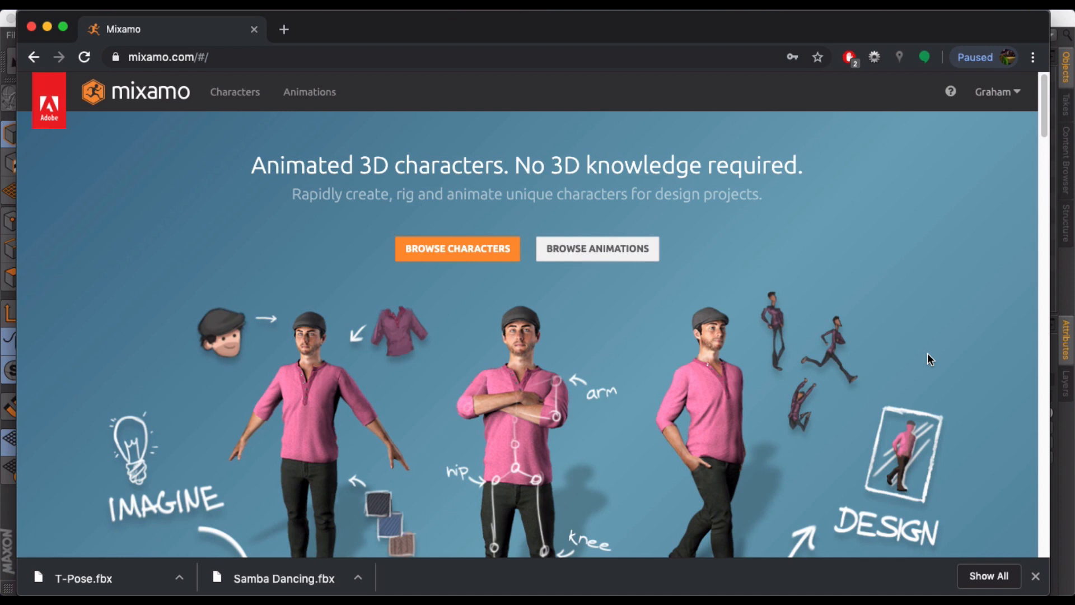
mouse_move(935, 349)
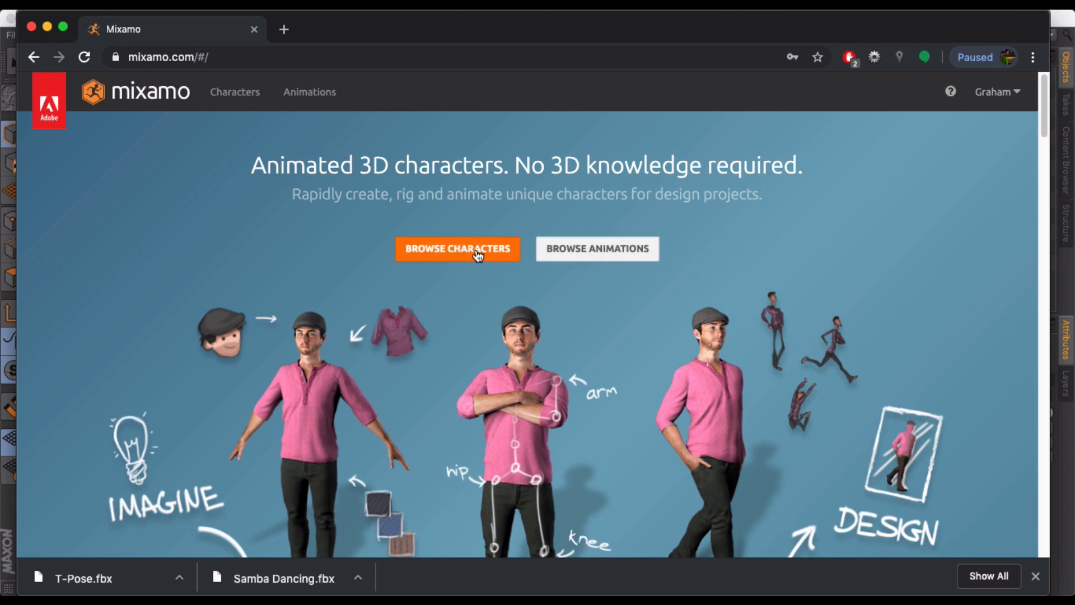
Browse the Characters grid, then switch Mixamo to the Animations library with Liam in T-pose
left_click(997, 92)
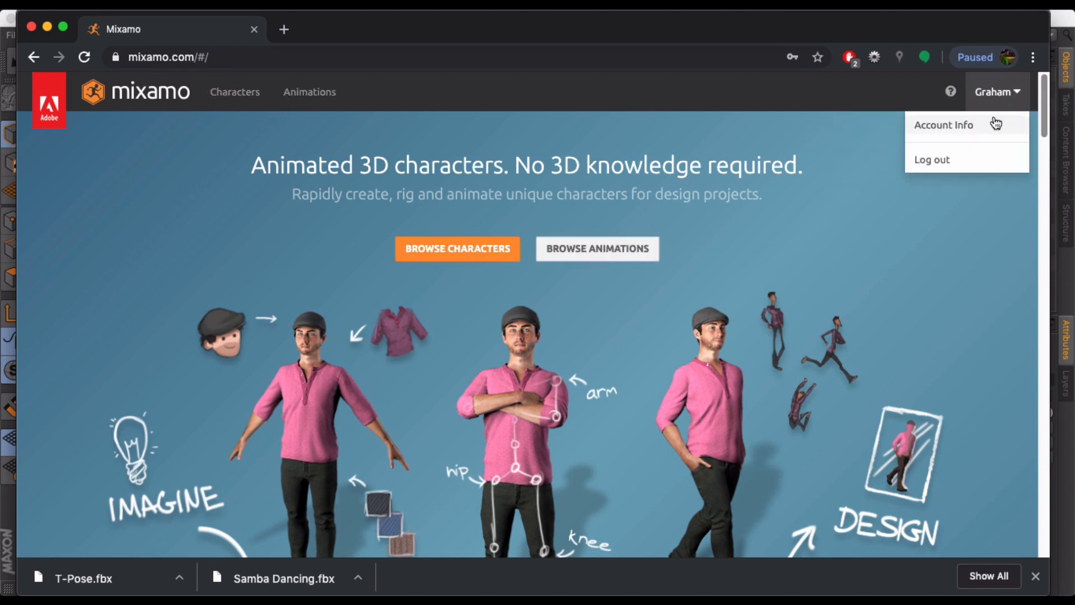
left_click(162, 97)
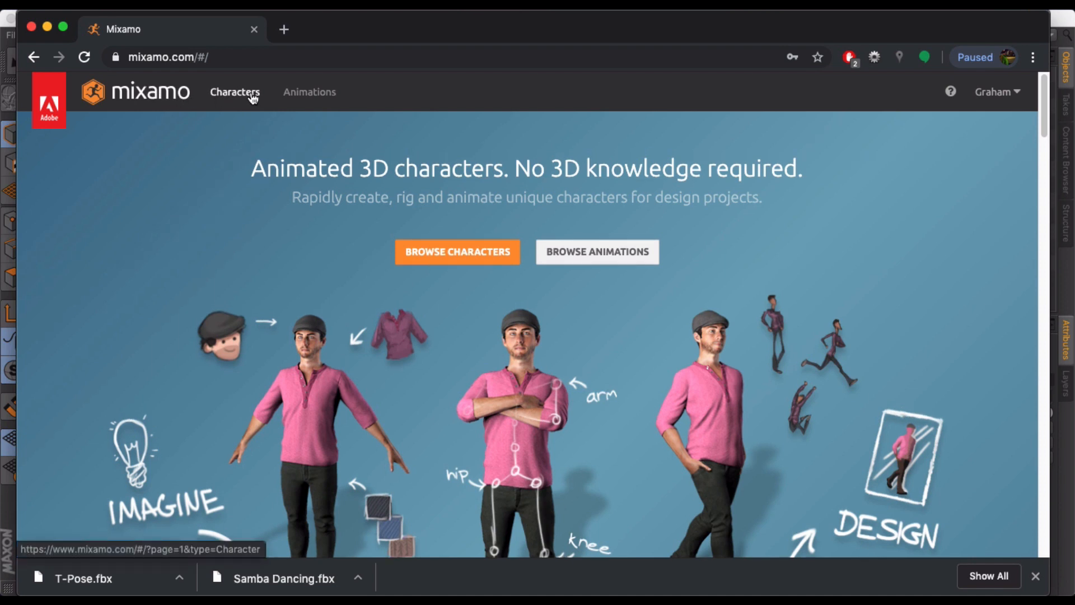
left_click(235, 91)
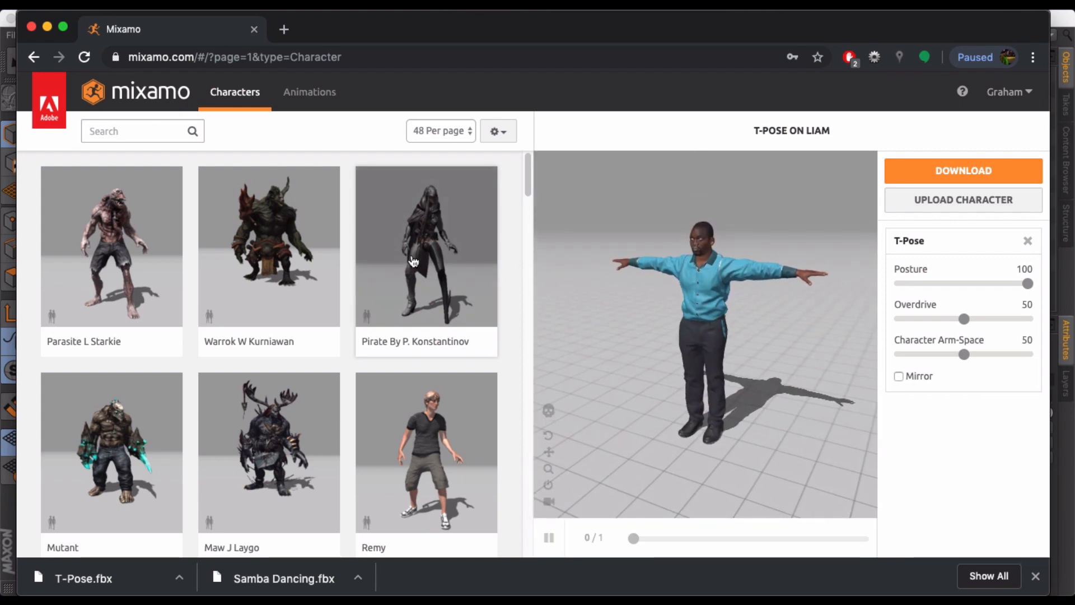
scroll("down", 3)
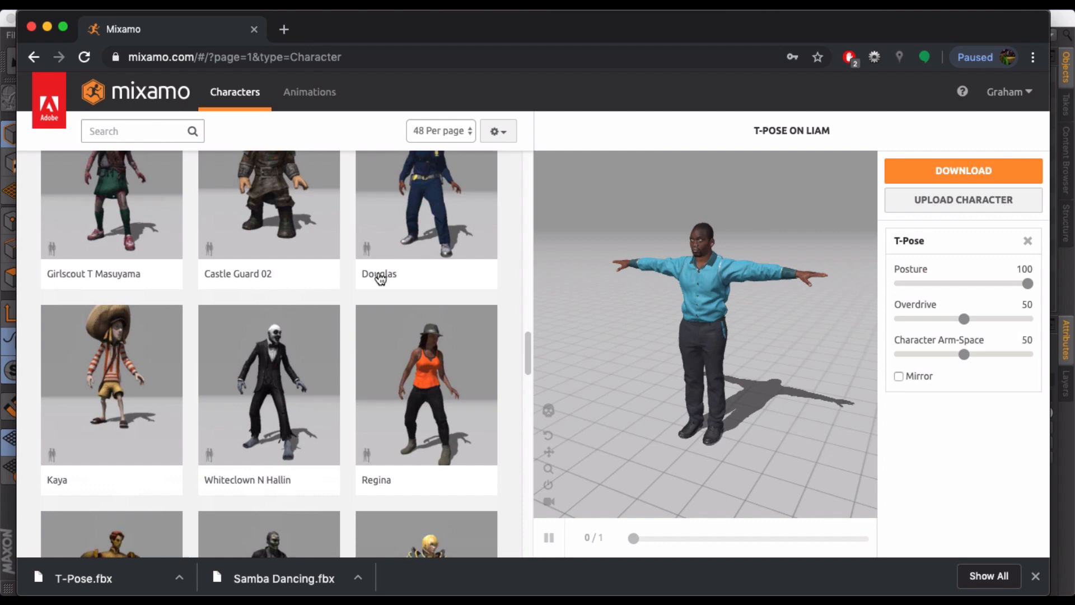
left_click(309, 92)
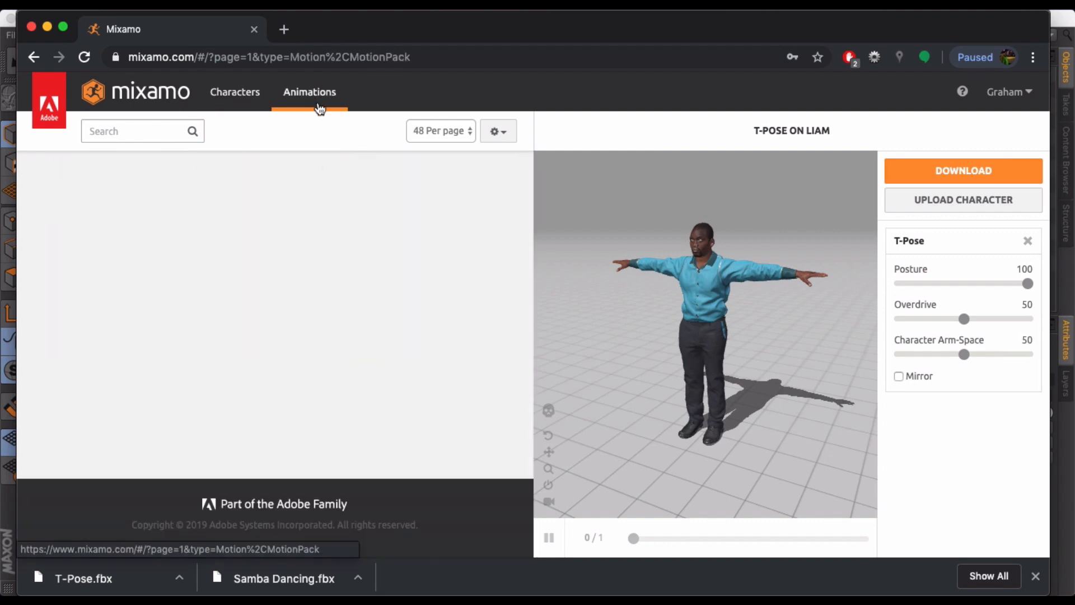
left_click(309, 91)
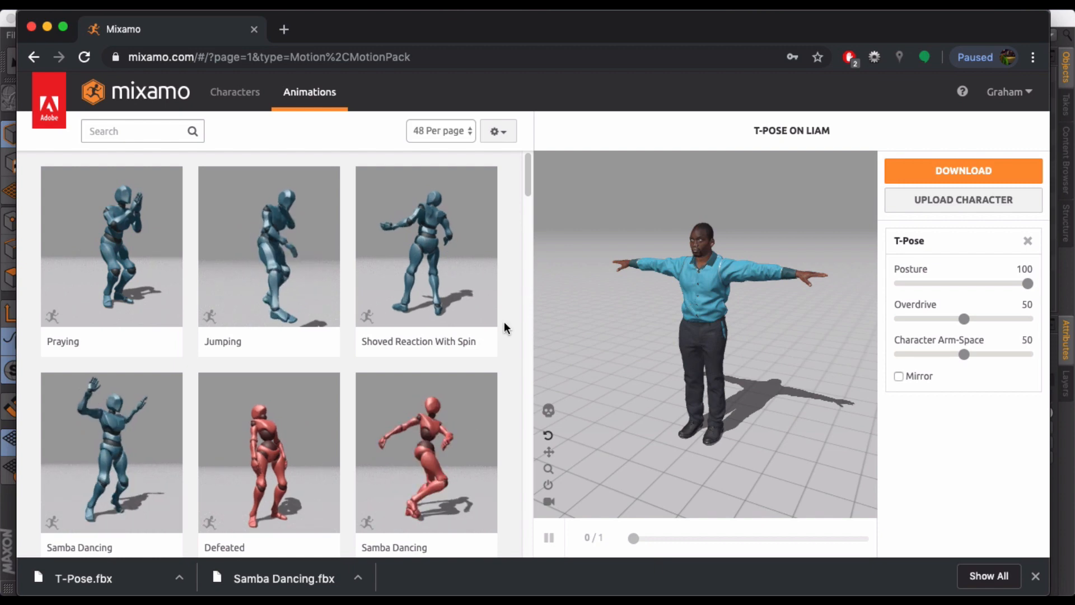
Apply Samba Dancing to Liam at energy 36, stance 67, trim end 107, and download it
left_click(425, 450)
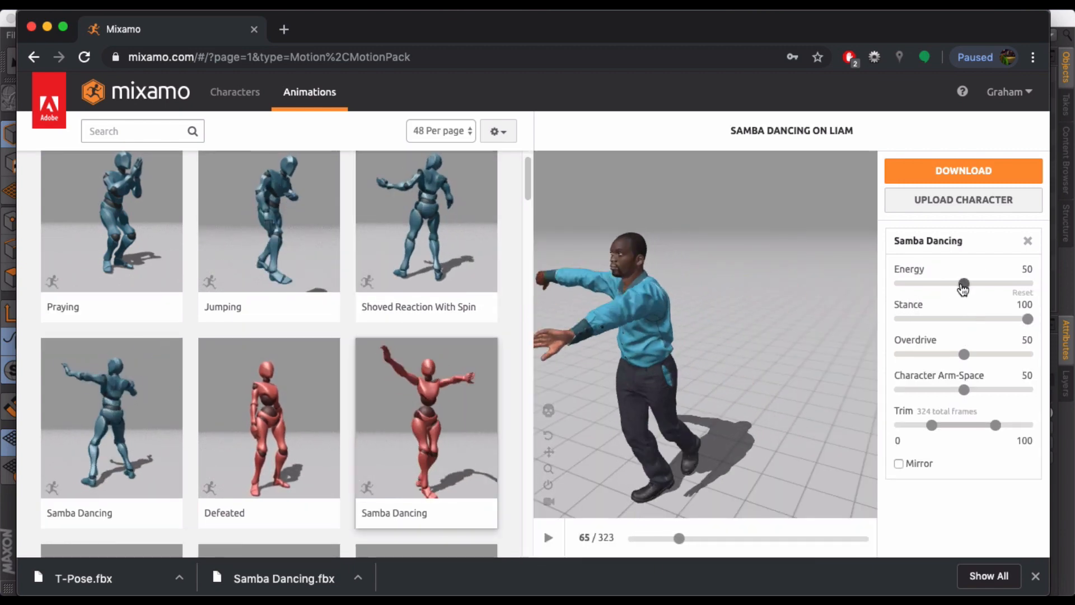
left_click_drag(963, 284, 945, 283)
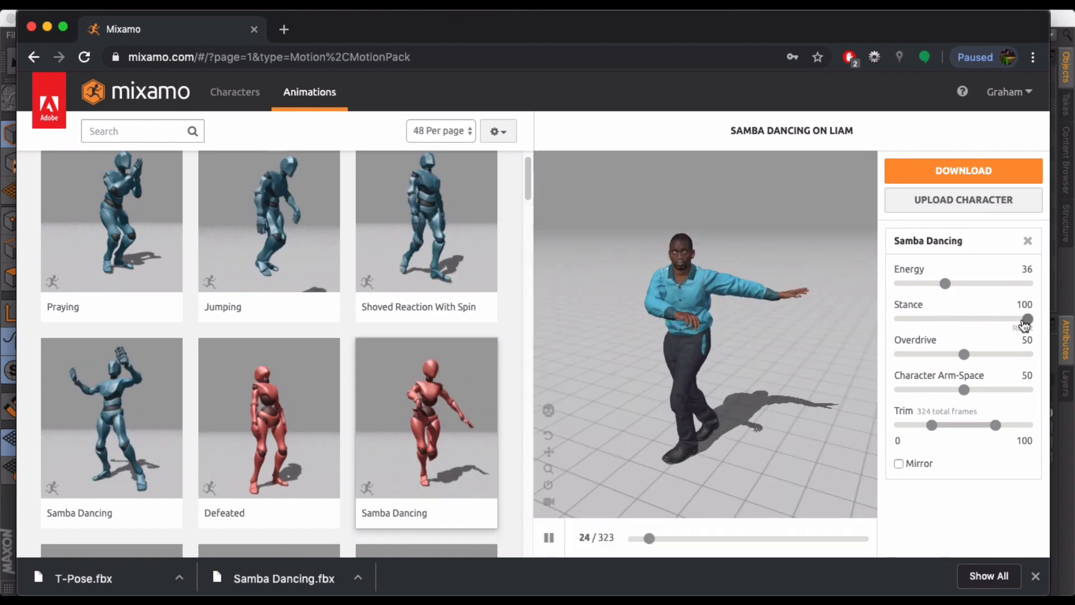
left_click_drag(1027, 317, 986, 317)
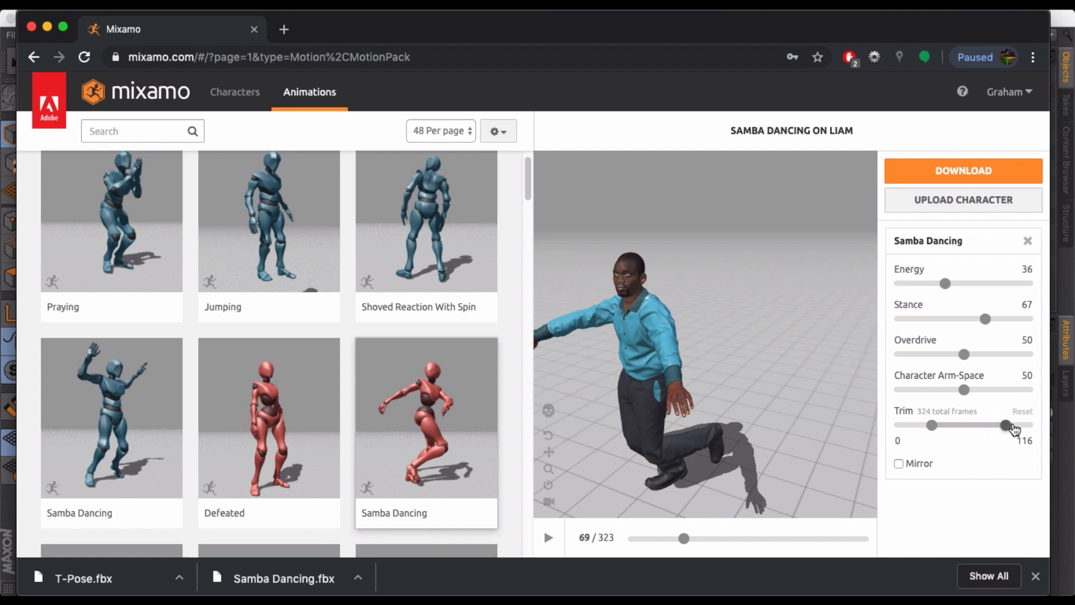
left_click_drag(1007, 425, 1002, 425)
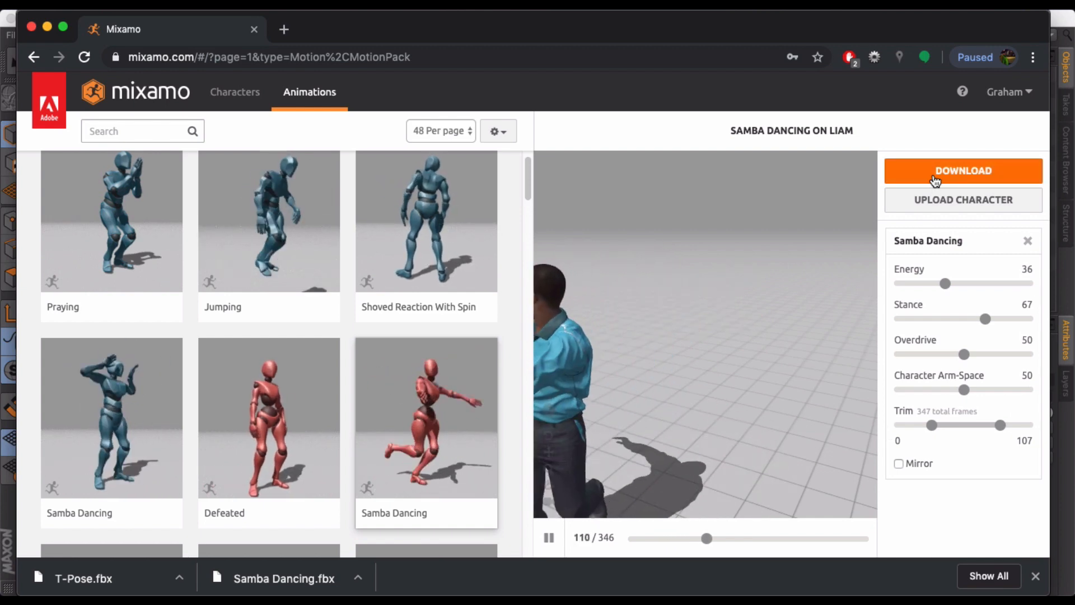
left_click(936, 170)
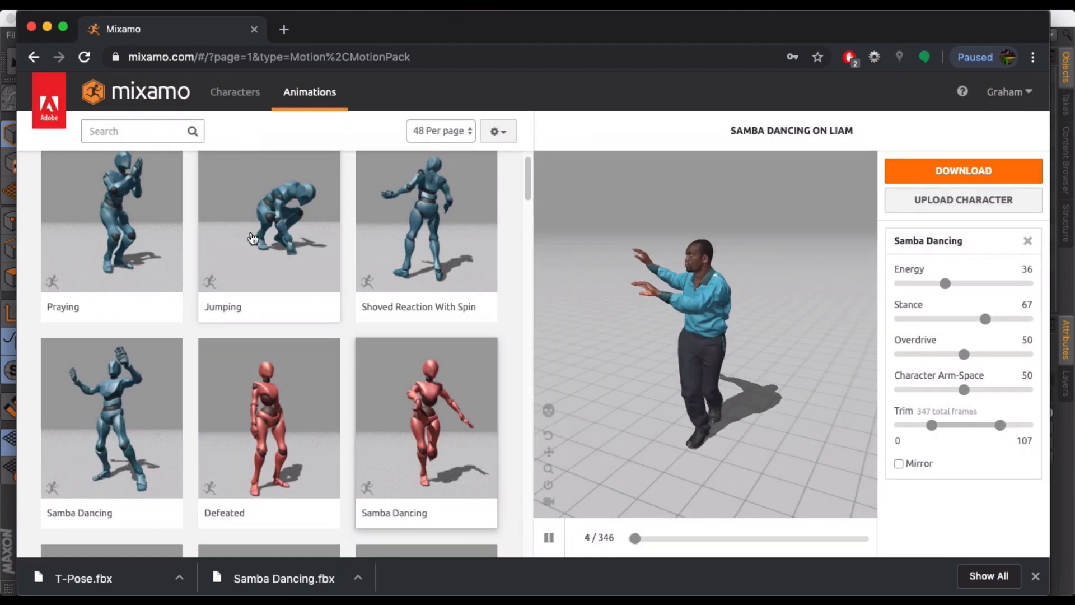
Search Mixamo's animation library for 'tpose'
type("tpose")
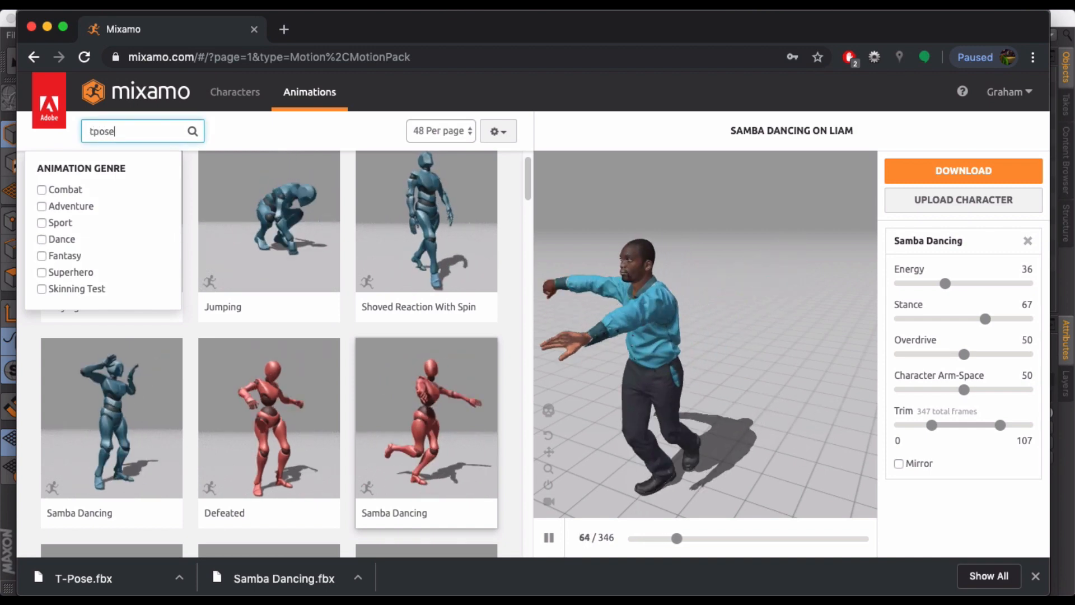
left_click(193, 131)
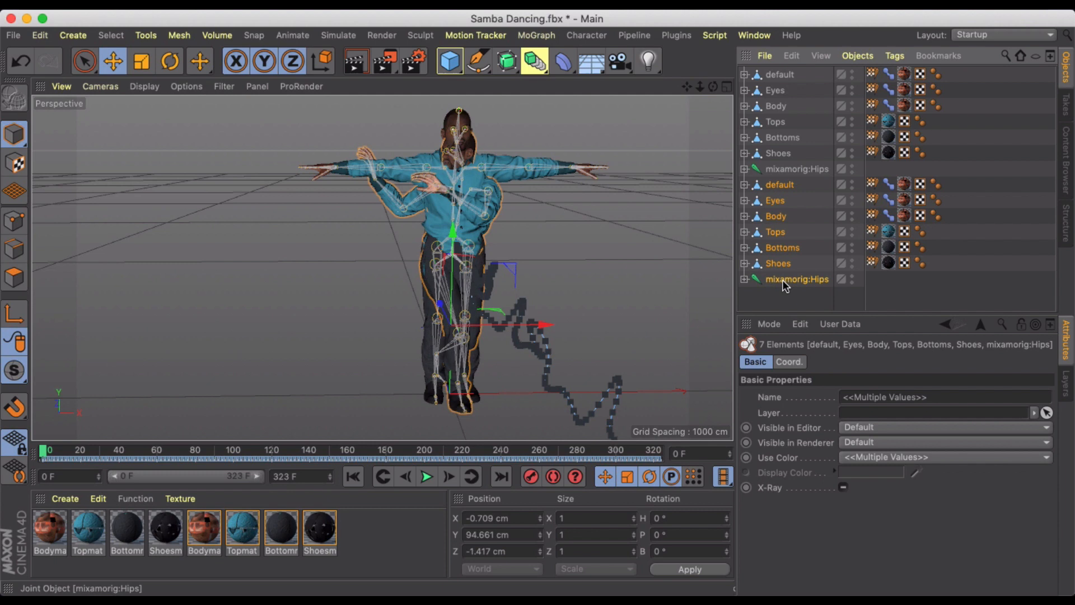
mouse_move(781, 284)
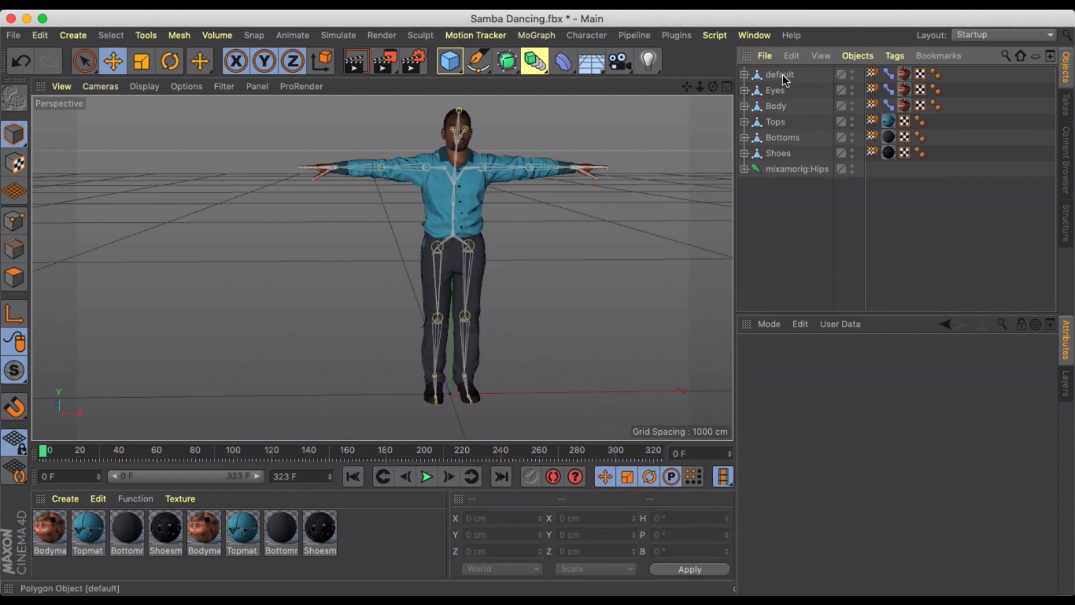
Select the second merged object set from default down to mixamorig:Hips
left_click(795, 168)
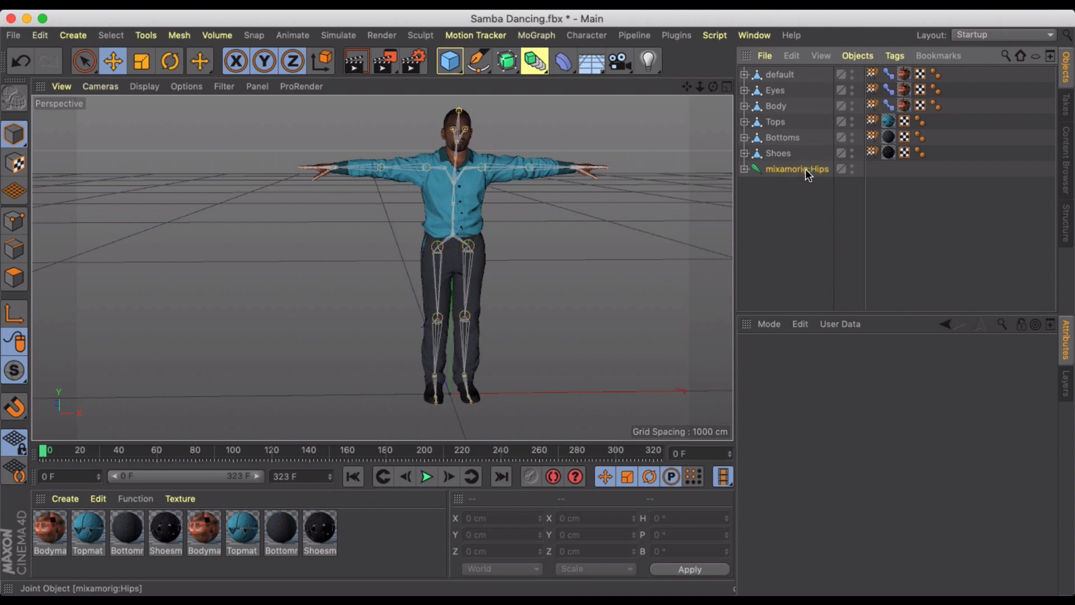
left_click(798, 169)
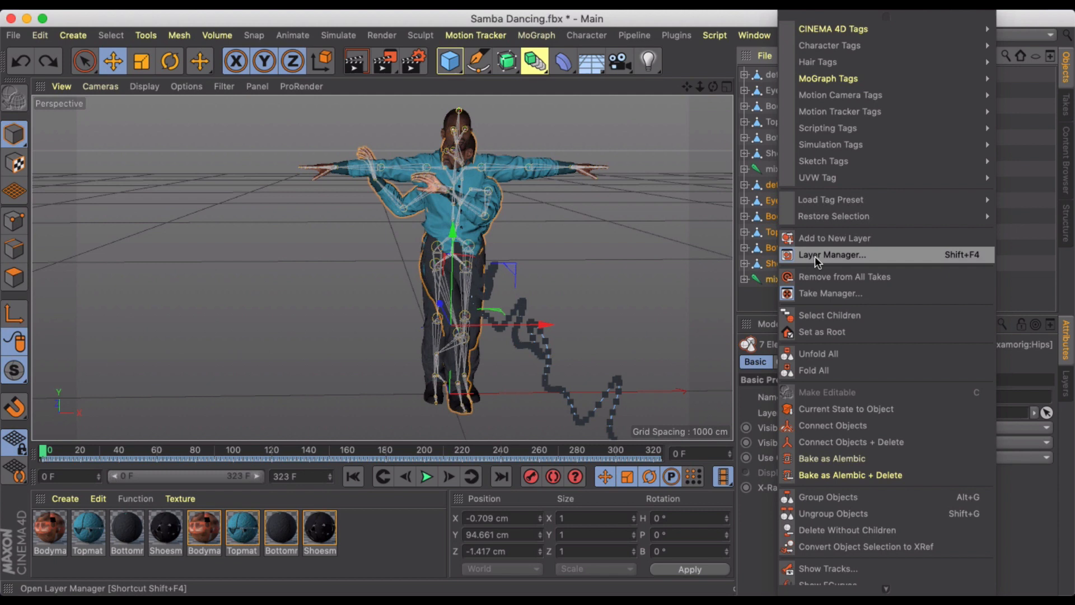
mouse_move(851, 475)
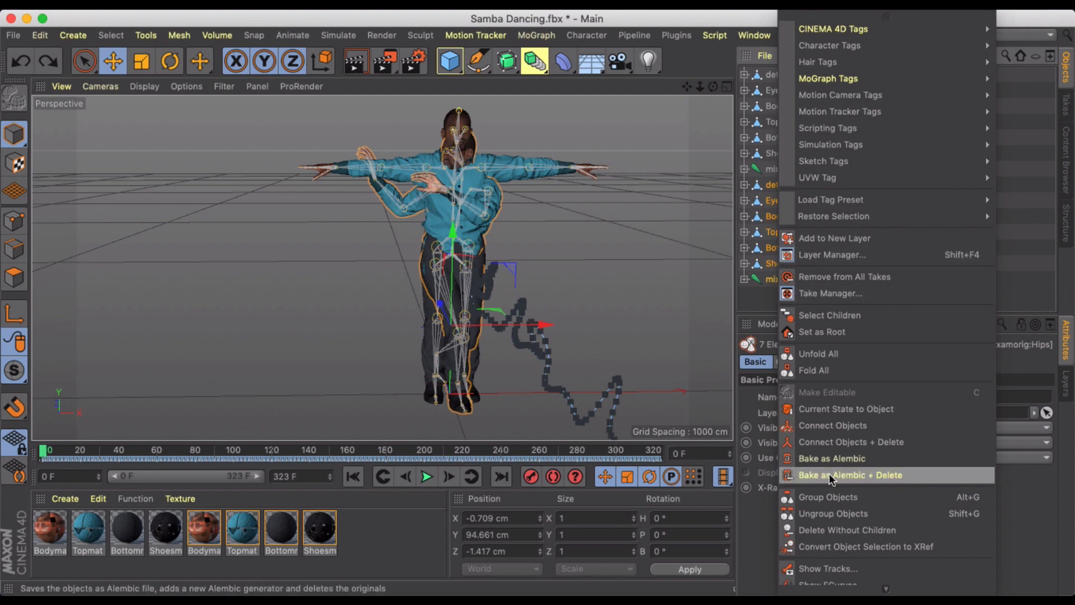
Group the selected objects under a null named 'Samba Dancing', hidden in the viewport
left_click(851, 475)
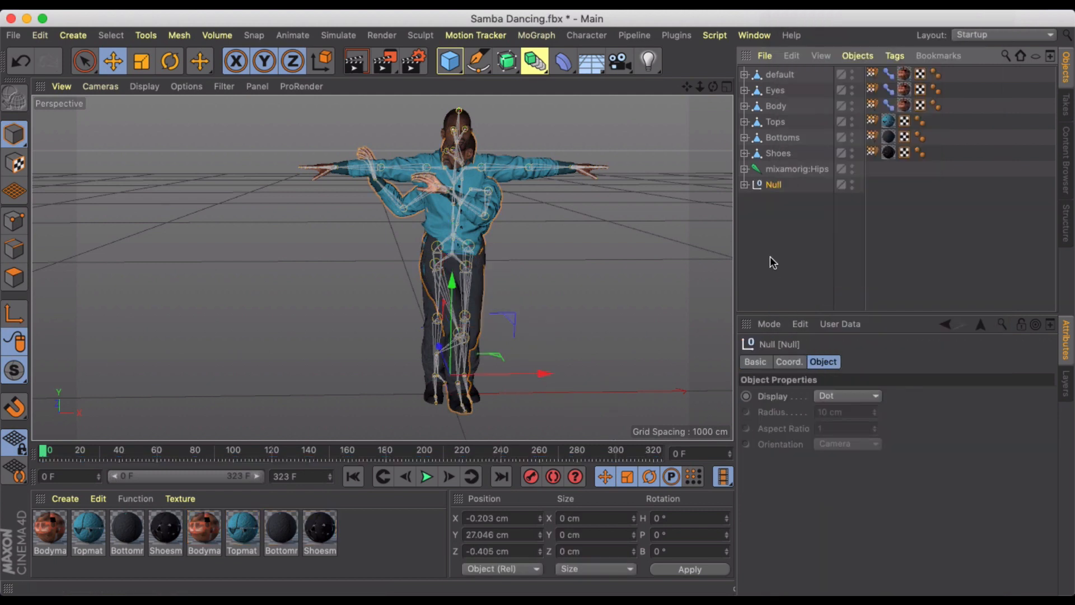
left_click(756, 362)
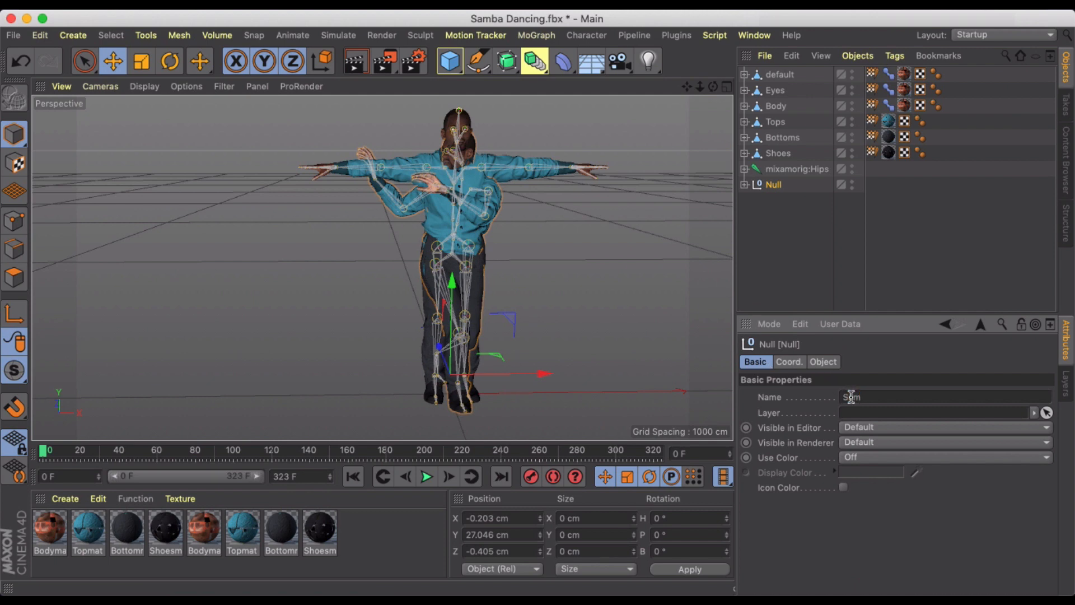
type("Samba Dancing")
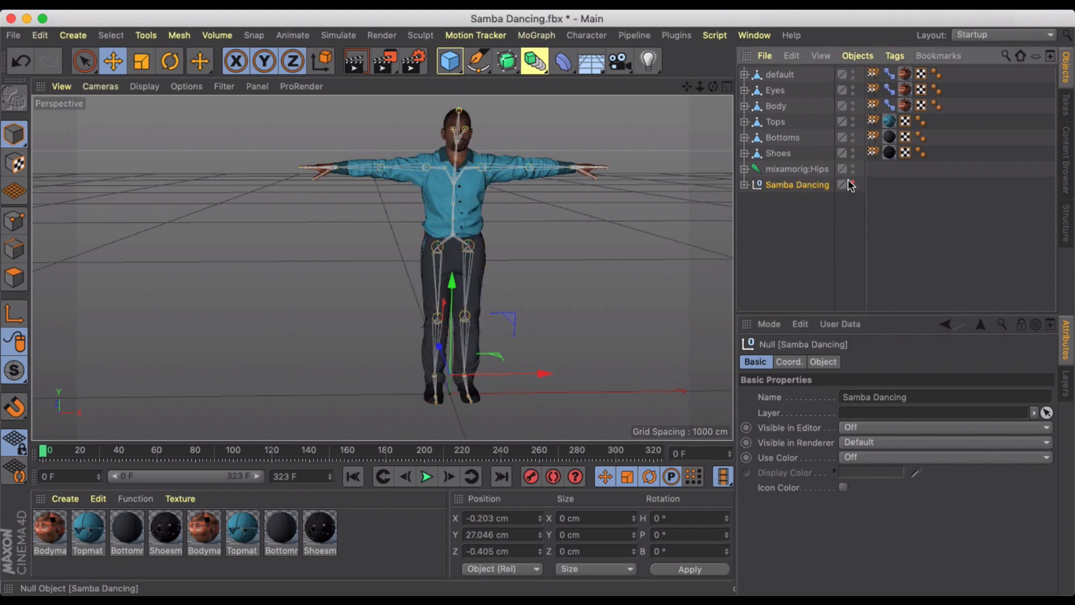
Group the original character objects under a null named 'Tpose' and select it
right_click(797, 184)
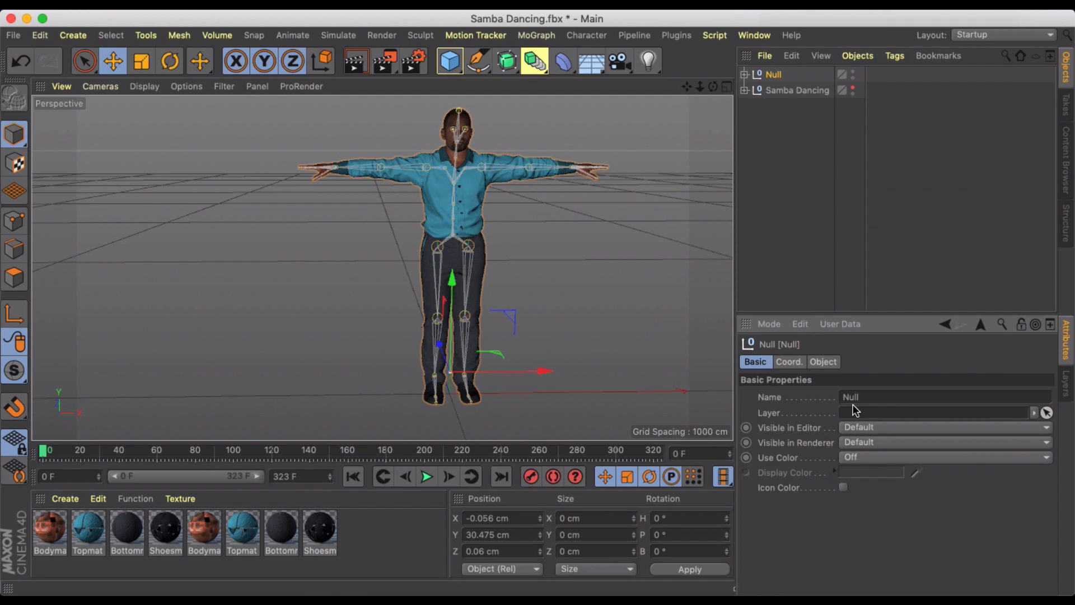
type("Tpose")
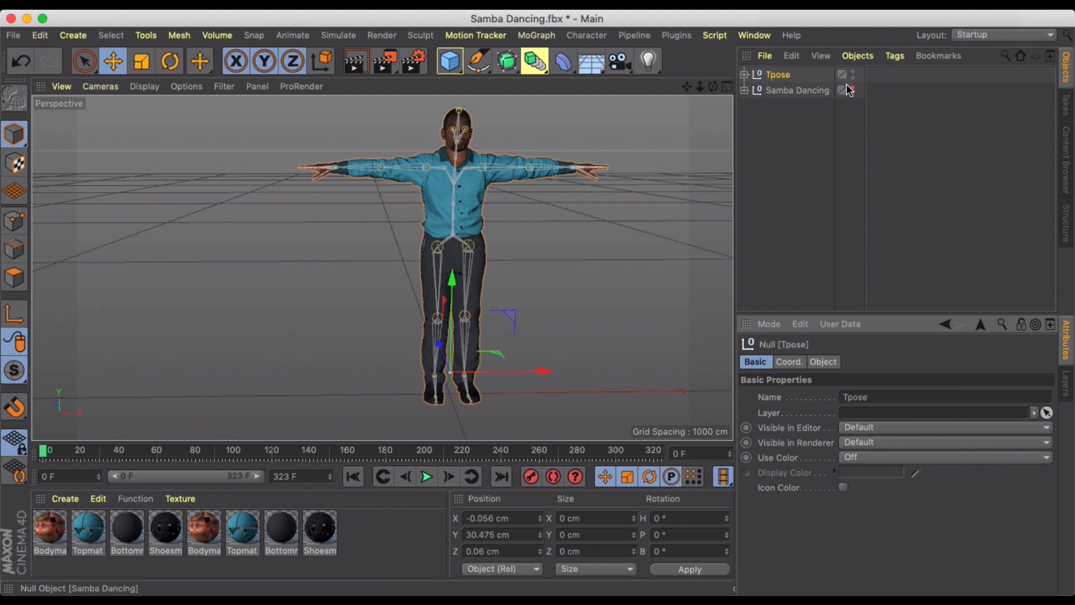
left_click(777, 74)
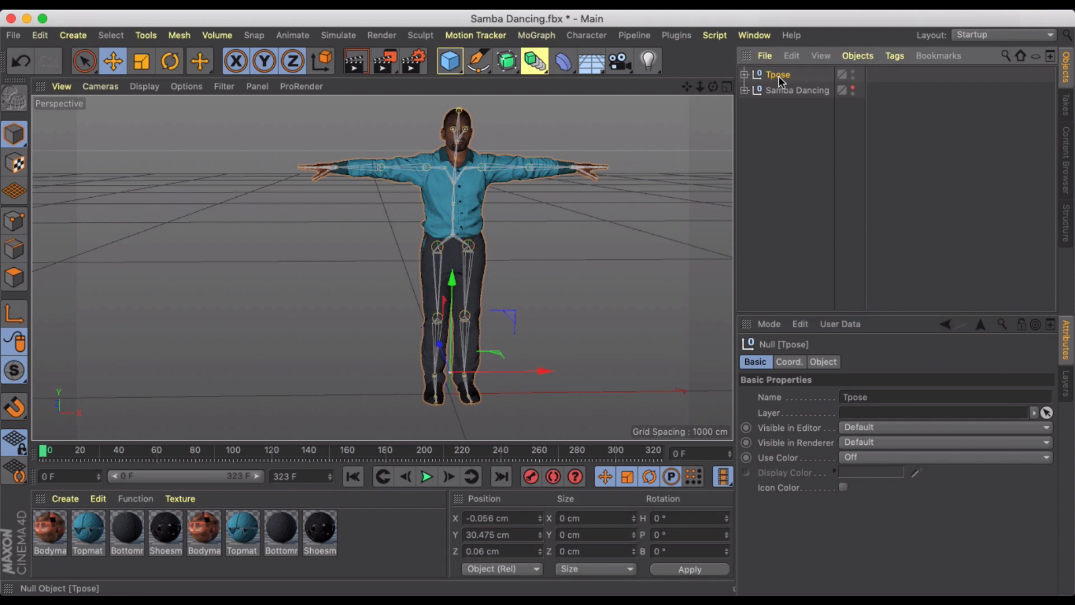
mouse_move(784, 79)
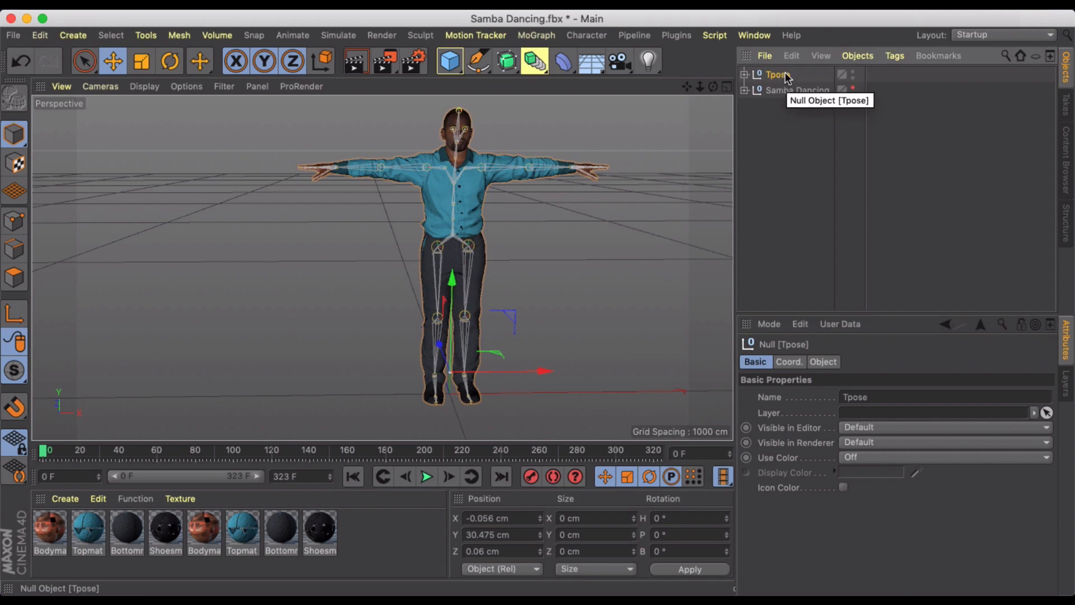
Add a motion clip from the Tpose null, keeping its original animation
left_click(293, 35)
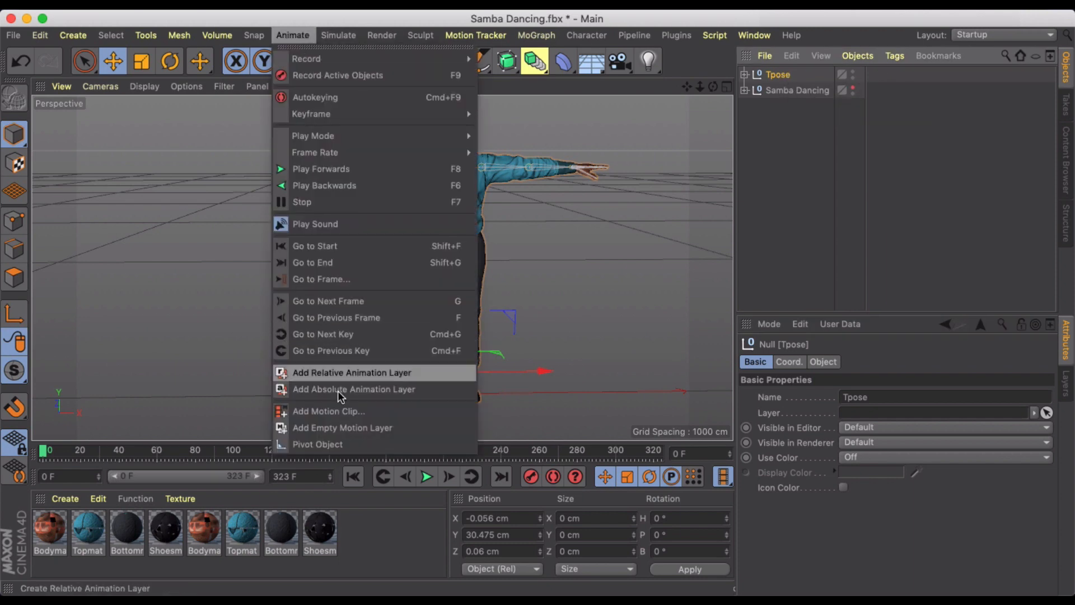
left_click(328, 411)
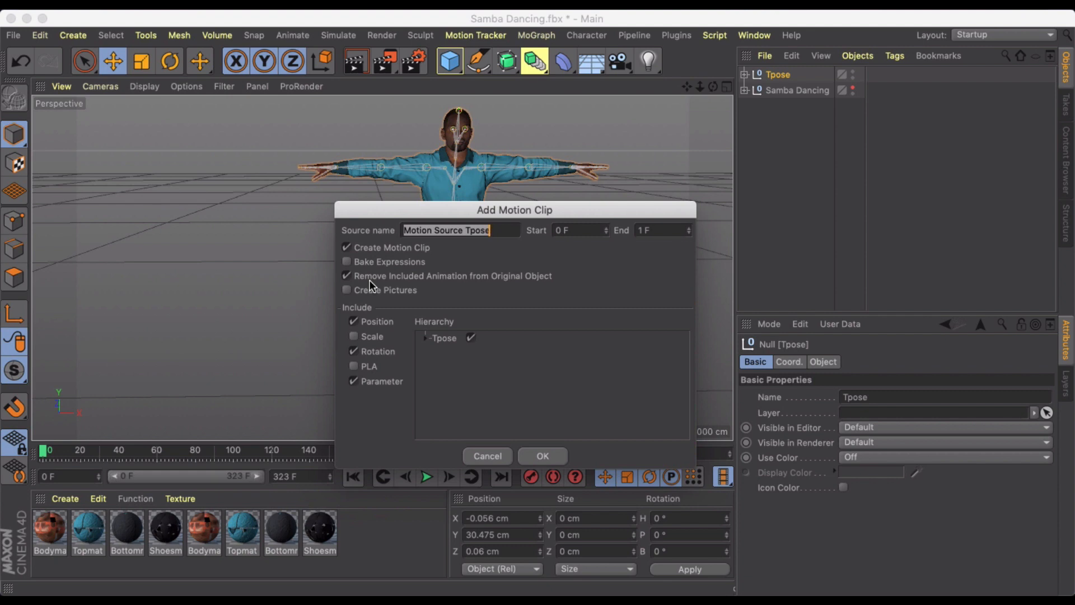
left_click(346, 275)
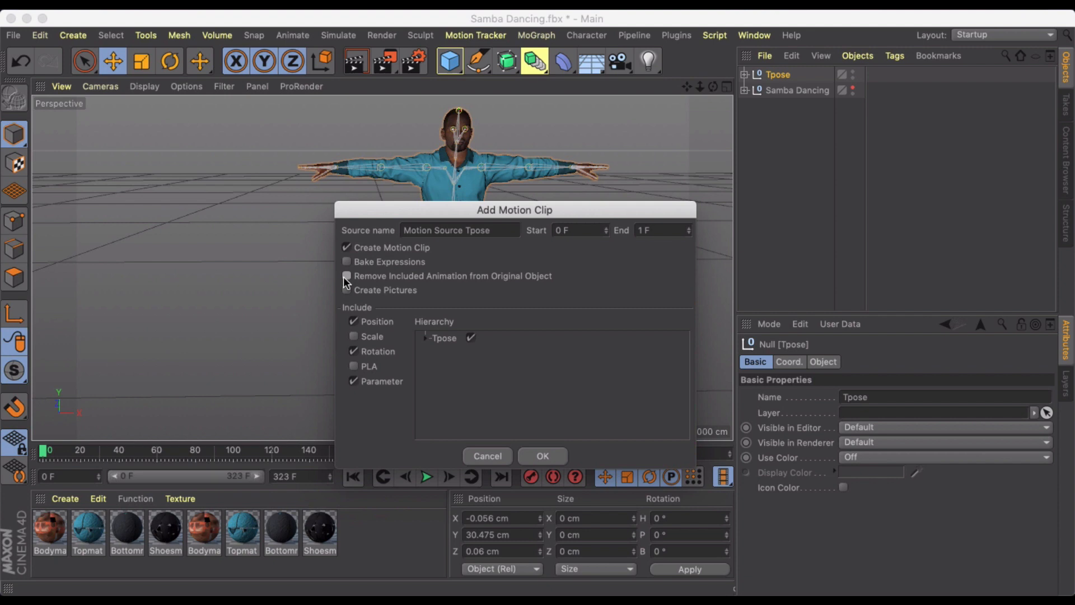
mouse_move(369, 291)
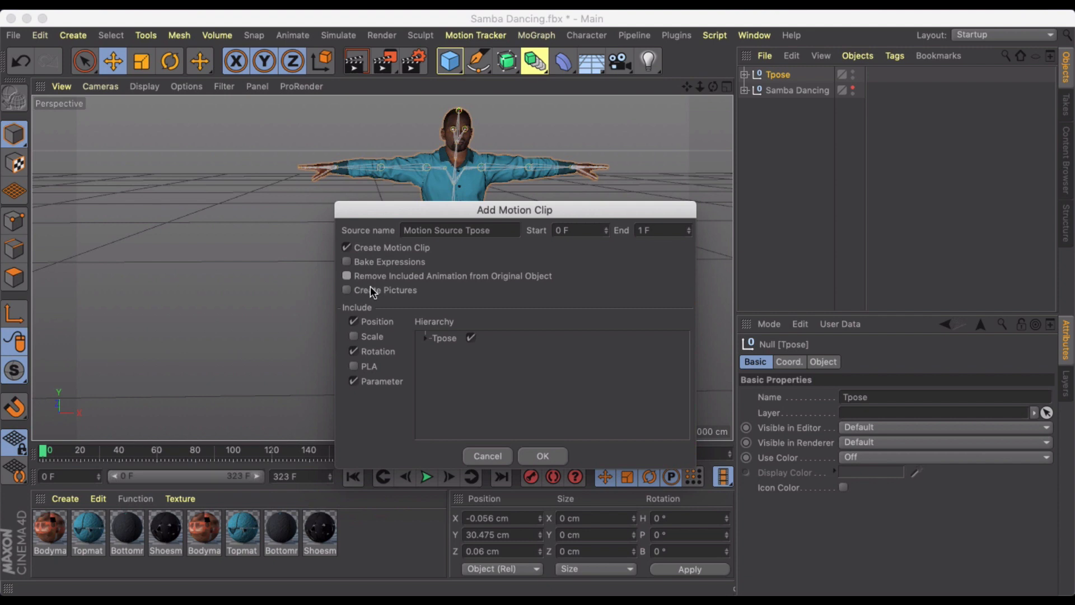
mouse_move(356, 280)
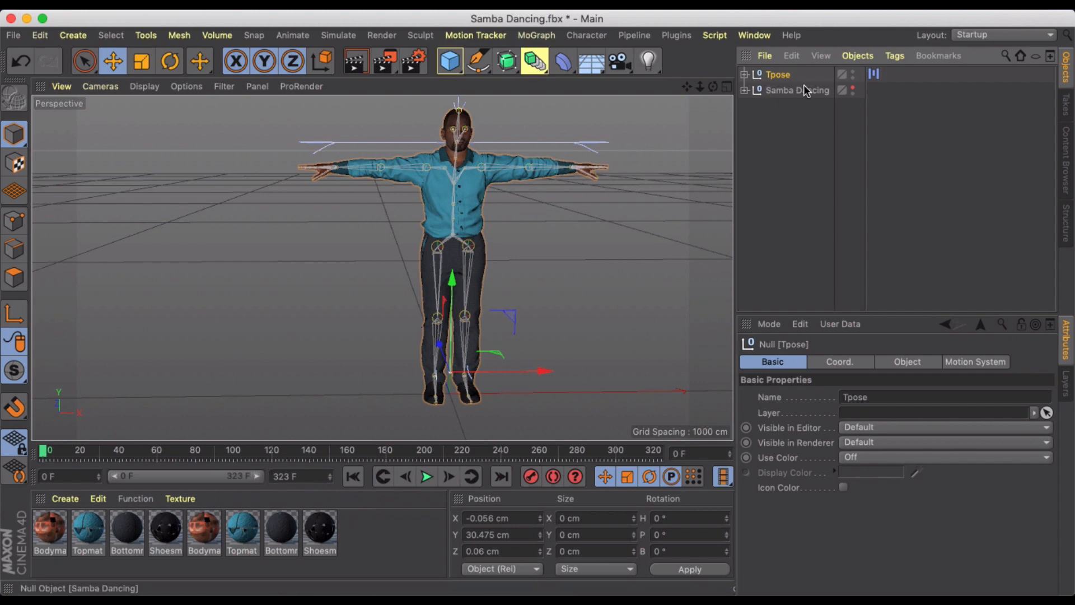
Add a motion clip from the Samba Dancing null, its source spanning 323 frames
left_click(797, 89)
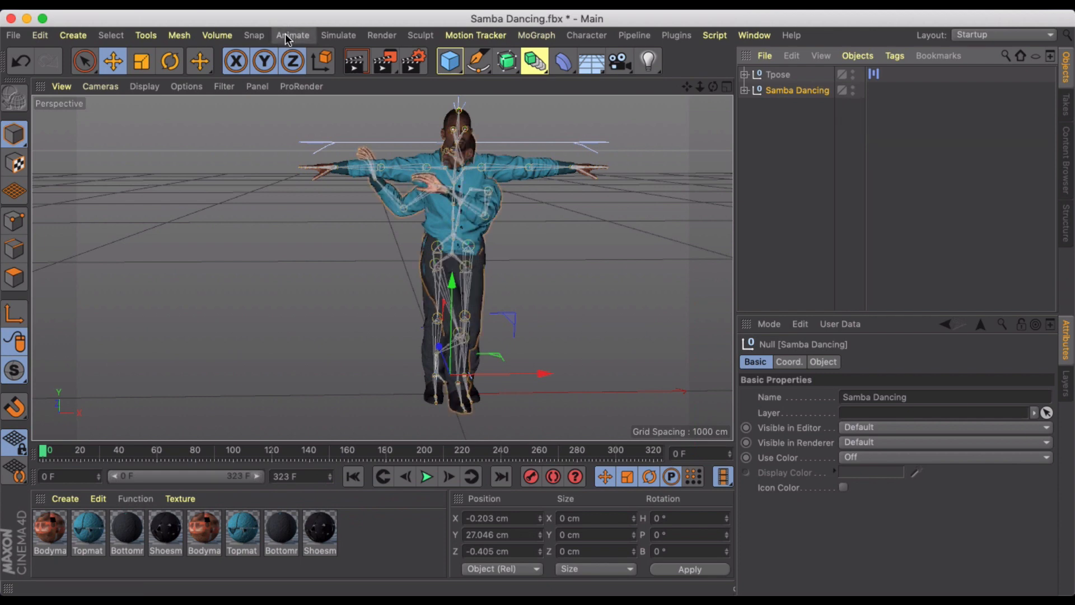
left_click(291, 34)
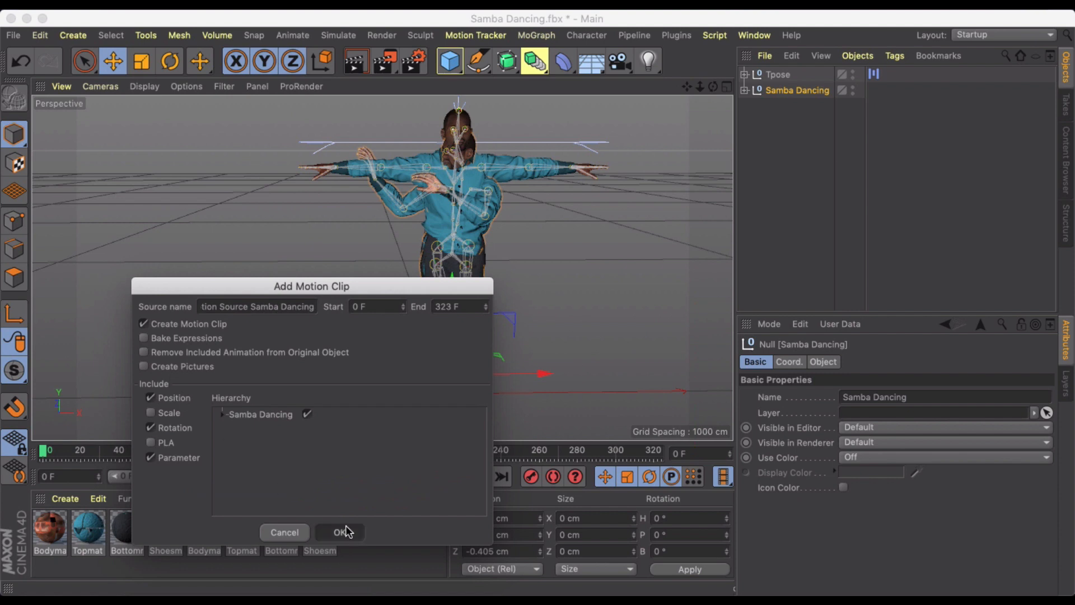
left_click(340, 532)
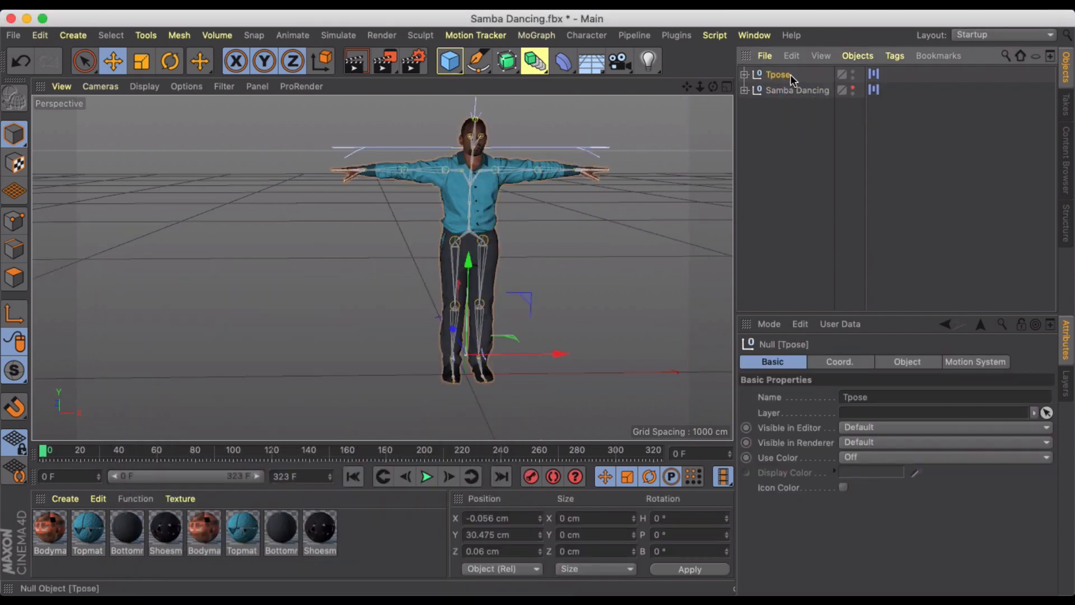
From the Tpose Motion System tag, open the Timeline in Motion Mode listing both sources
left_click(873, 74)
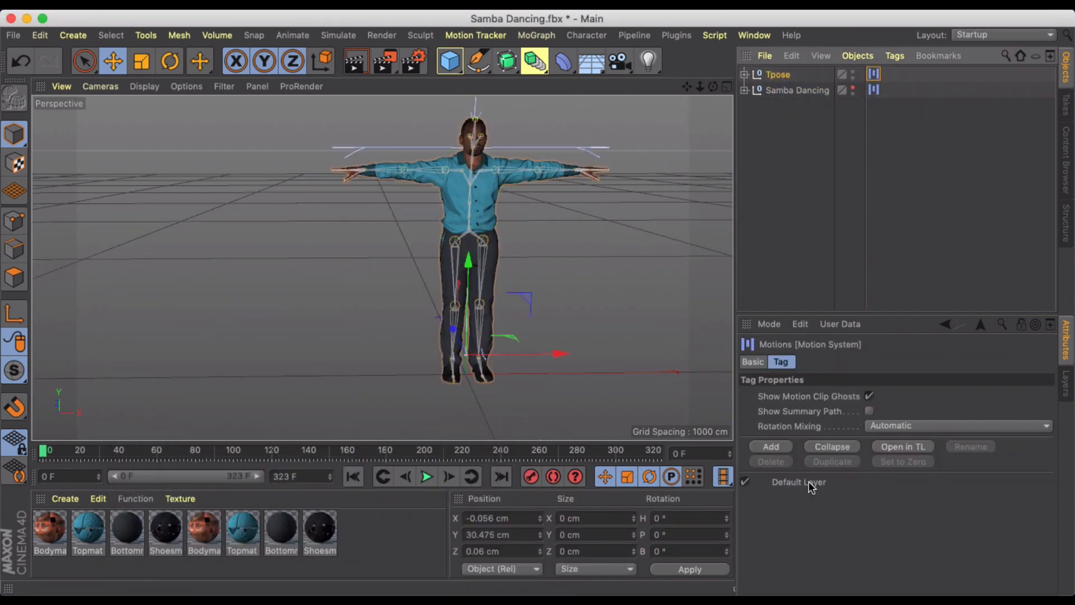
left_click(901, 446)
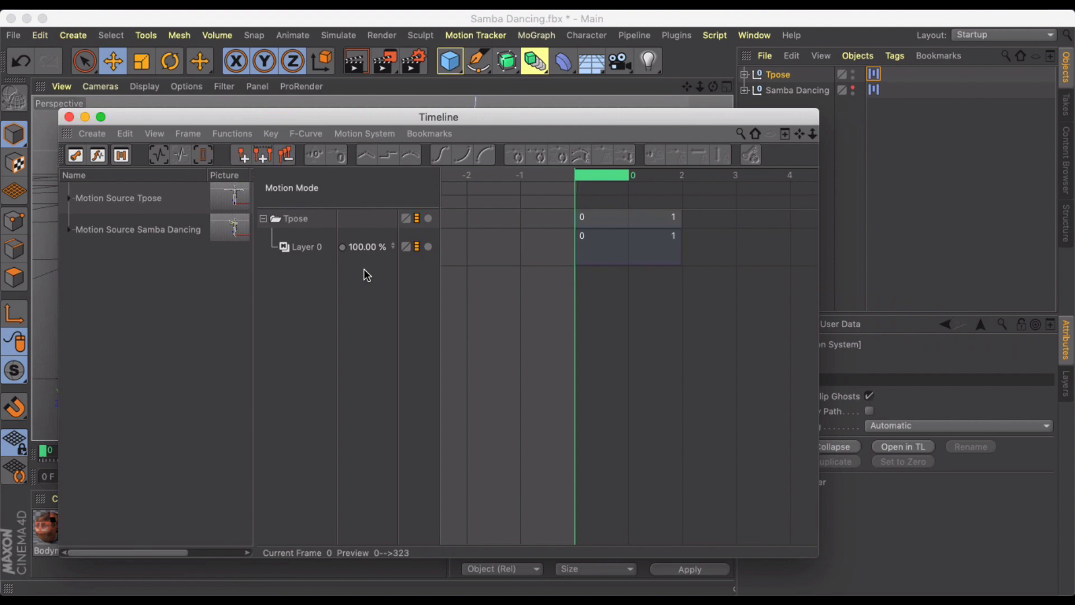
left_click(628, 217)
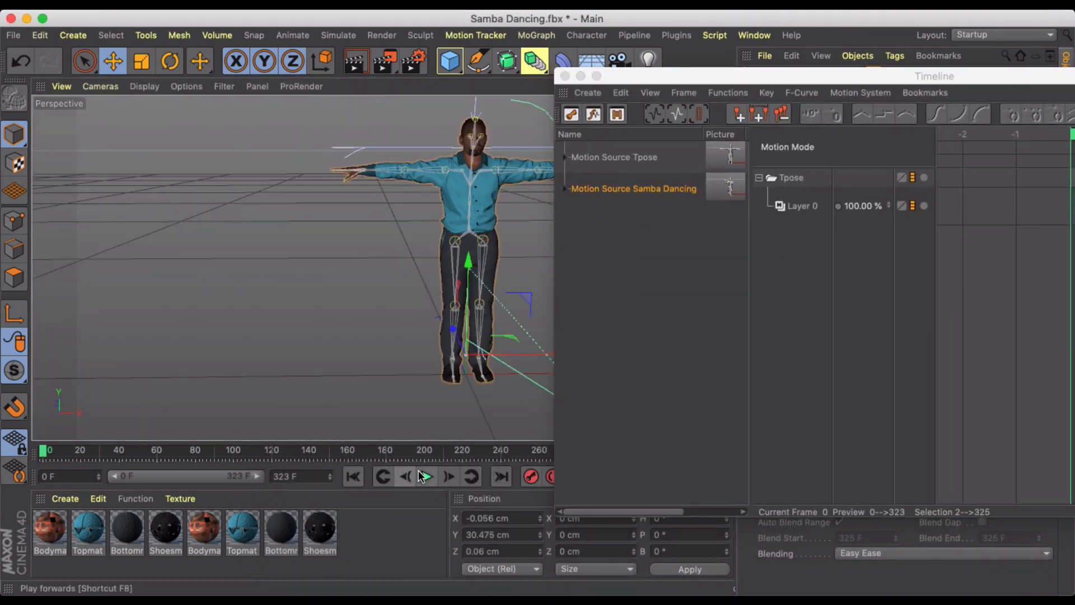
Play and scrub the scene to preview Liam dancing the samba after the T-pose
left_click(428, 477)
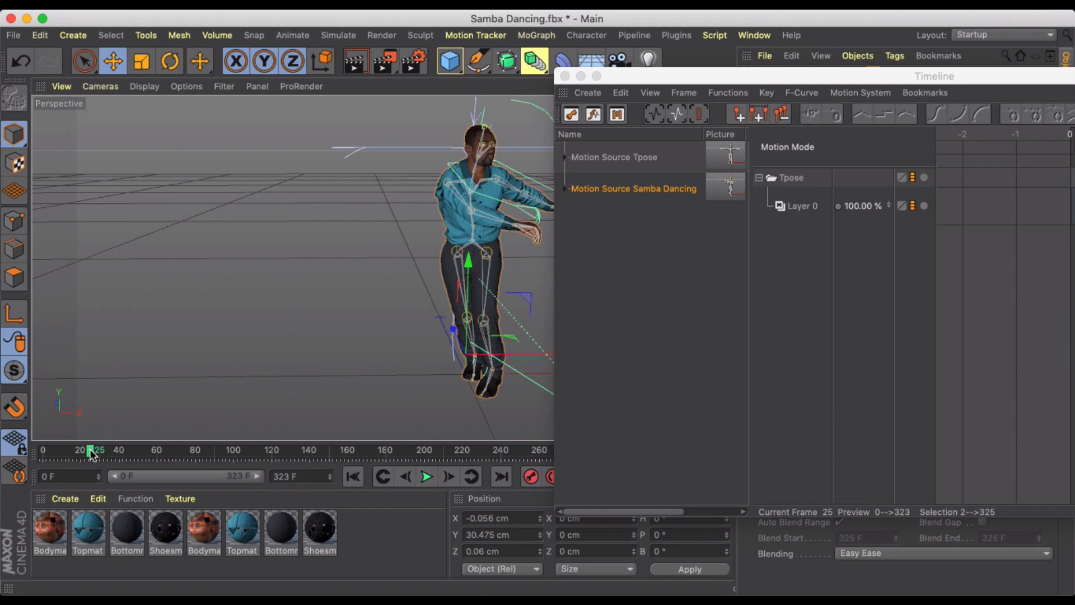
left_click_drag(91, 453, 74, 452)
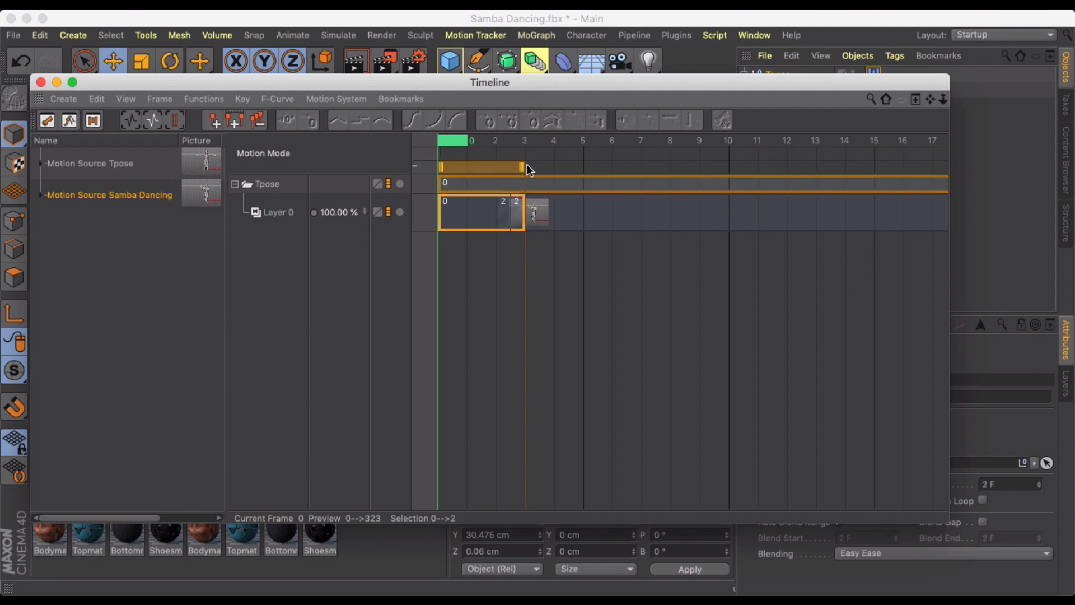
Stretch the Tpose clip to frames 0–12, preview the blend into the samba, and close the Timeline
left_click_drag(521, 212, 607, 211)
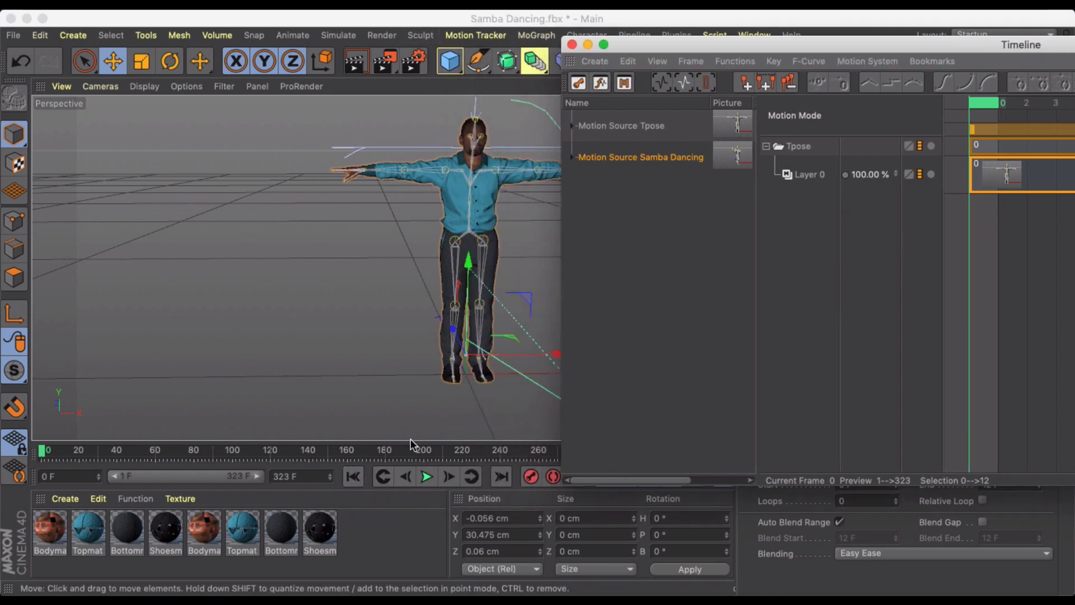
left_click(424, 476)
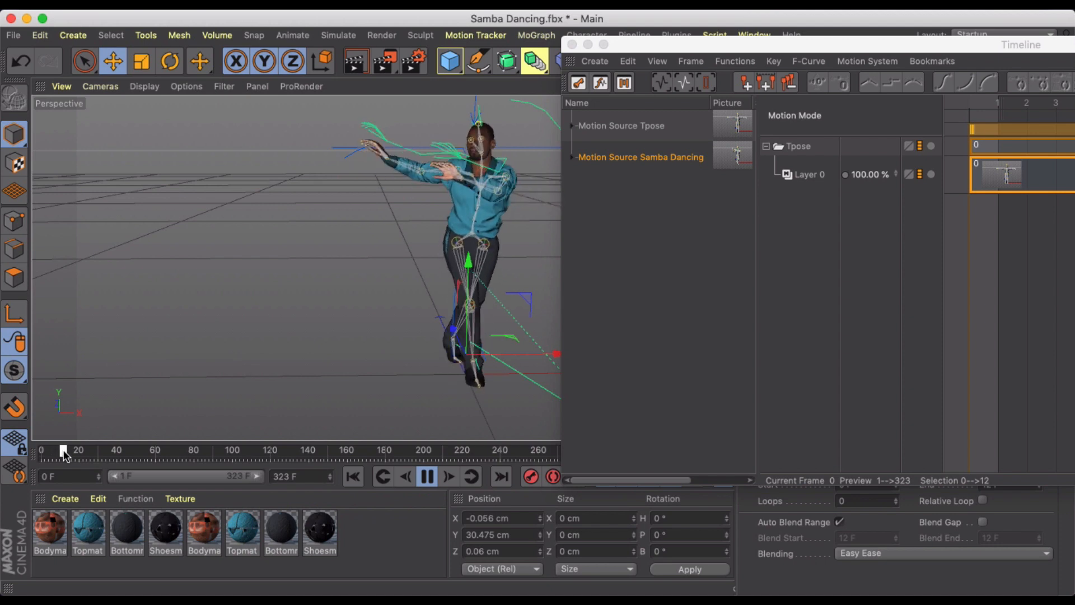
left_click_drag(62, 450, 163, 450)
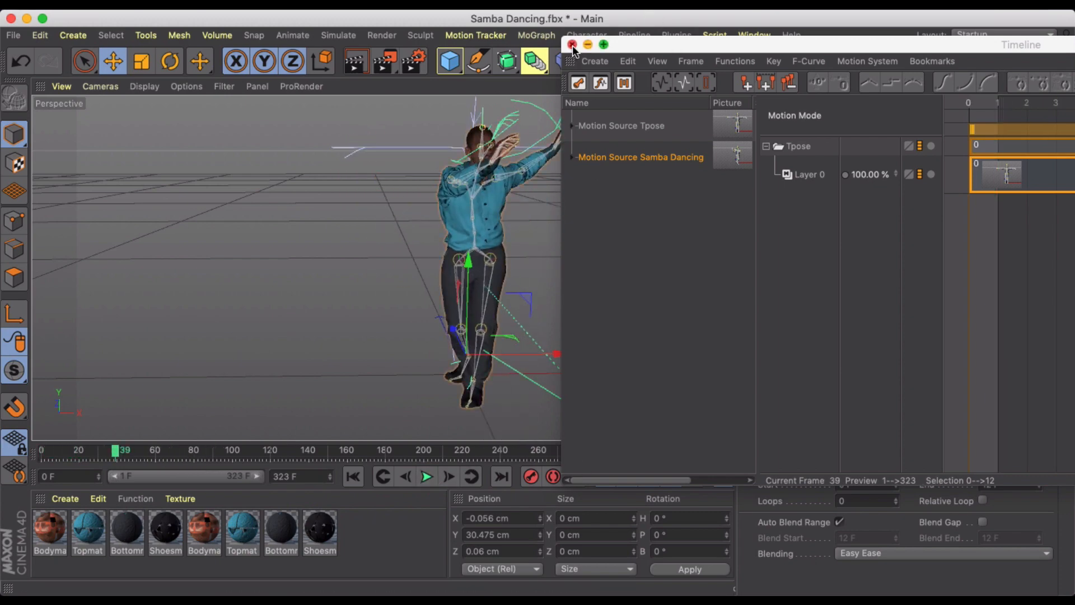
left_click(571, 43)
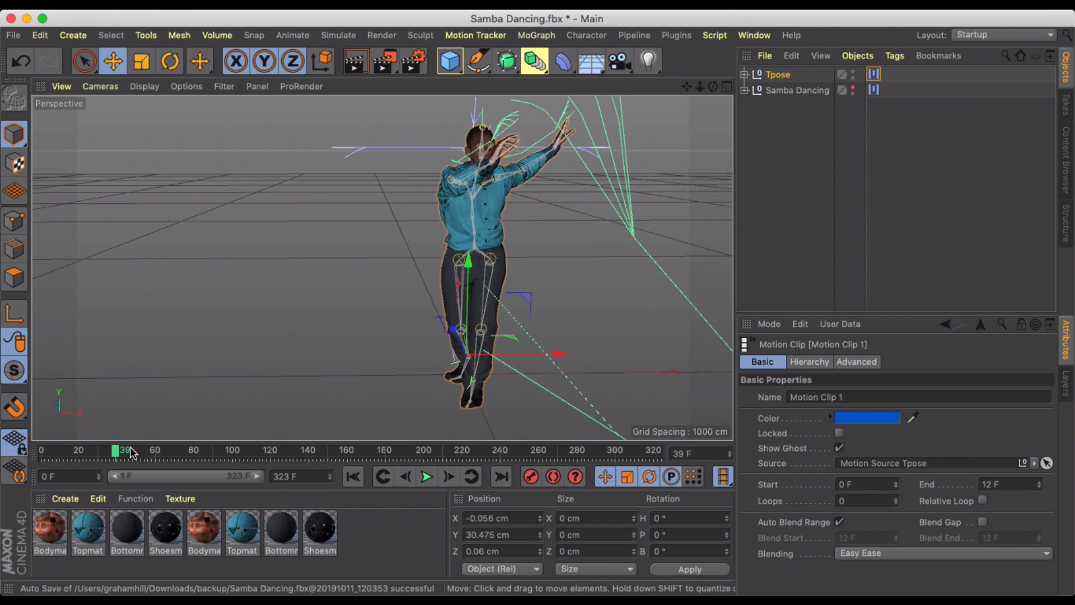
left_click_drag(130, 450, 302, 450)
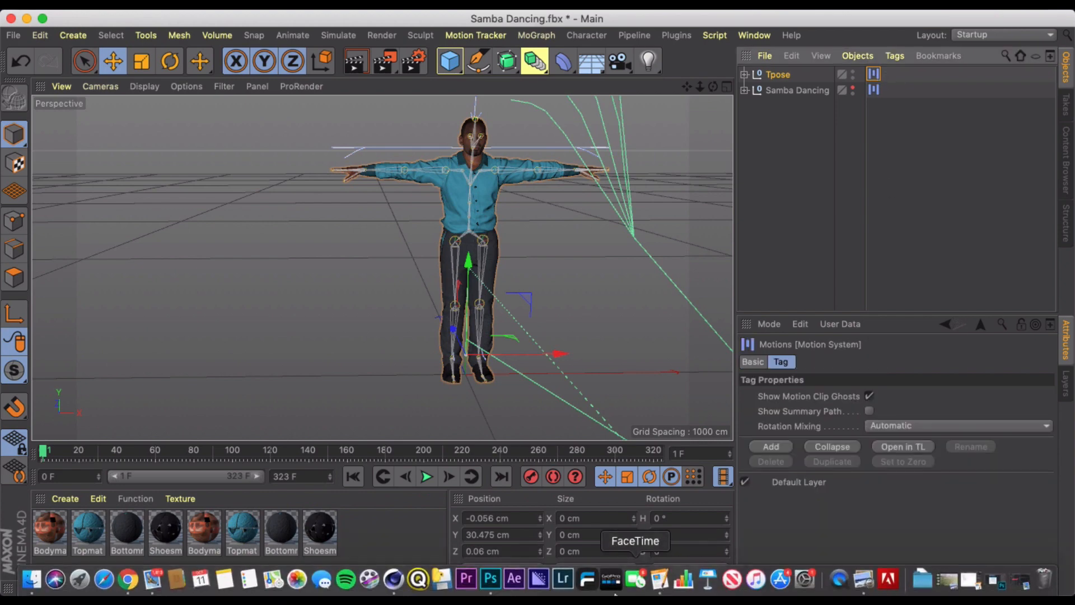
Back in the browser, preview Jump Attack on Liam and download it
left_click(125, 583)
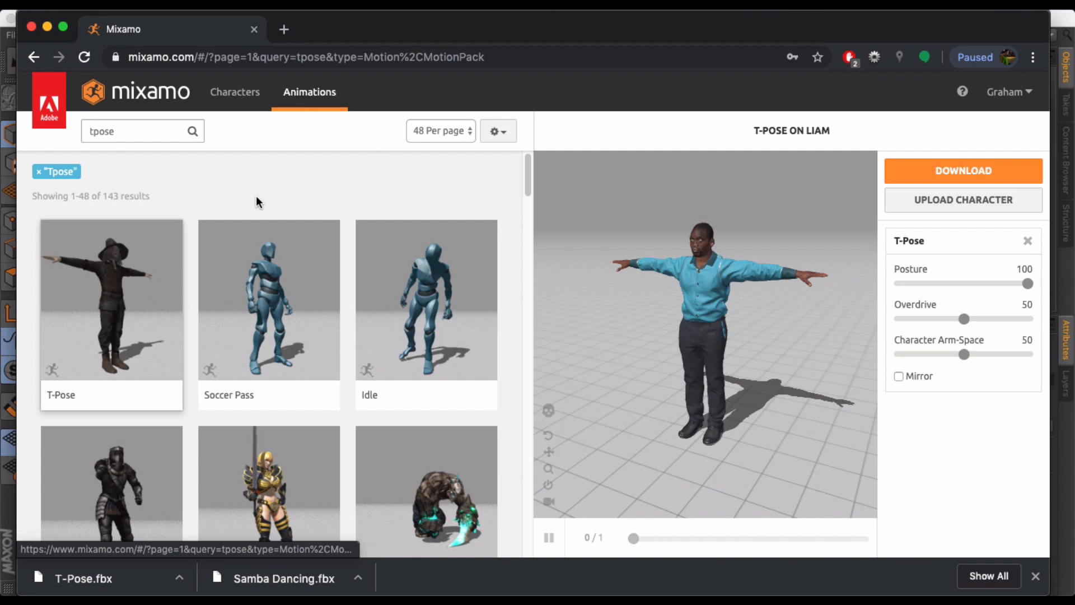
scroll("down", 3)
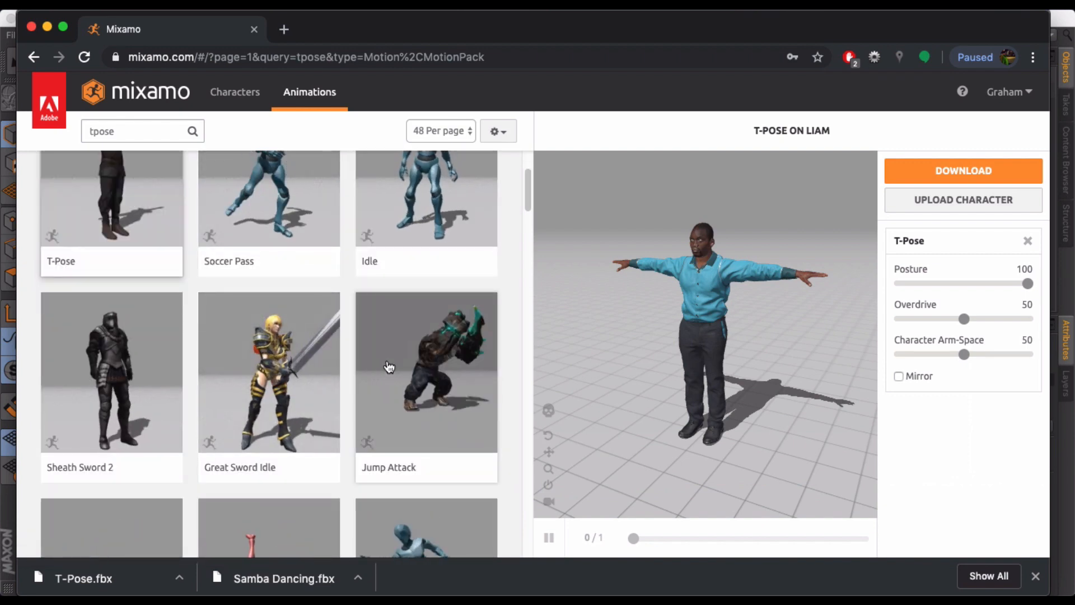
left_click(426, 372)
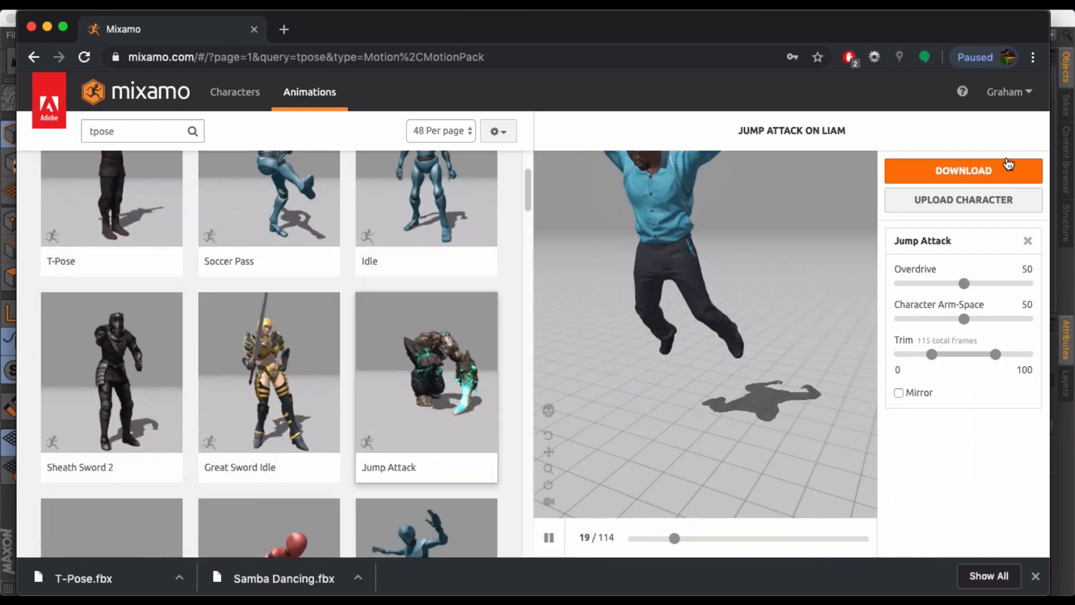
left_click(963, 170)
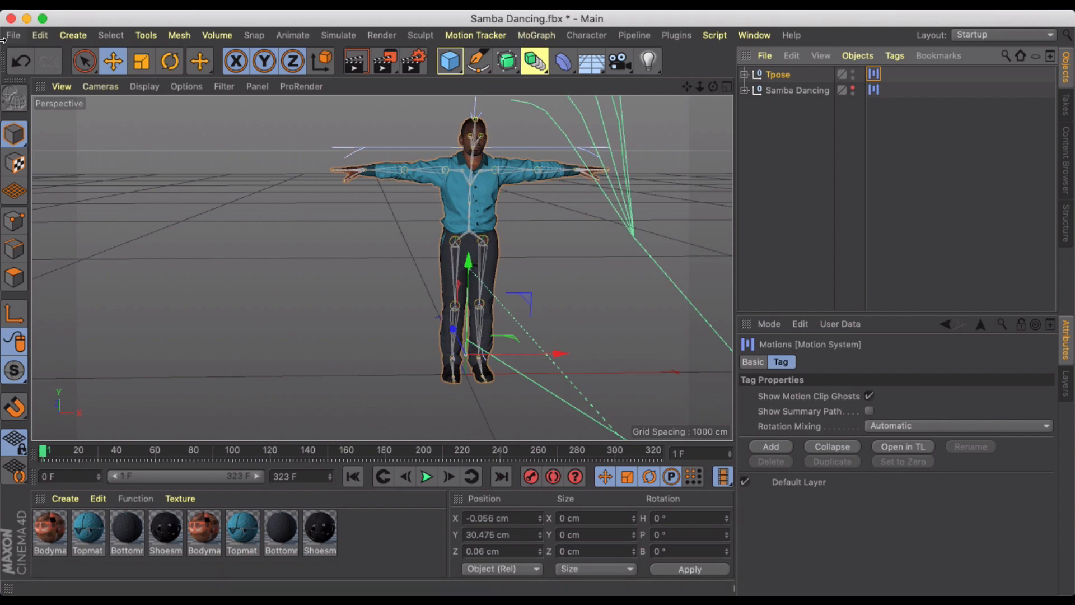
Merge Jump Attack.fbx into the scene
left_click(14, 35)
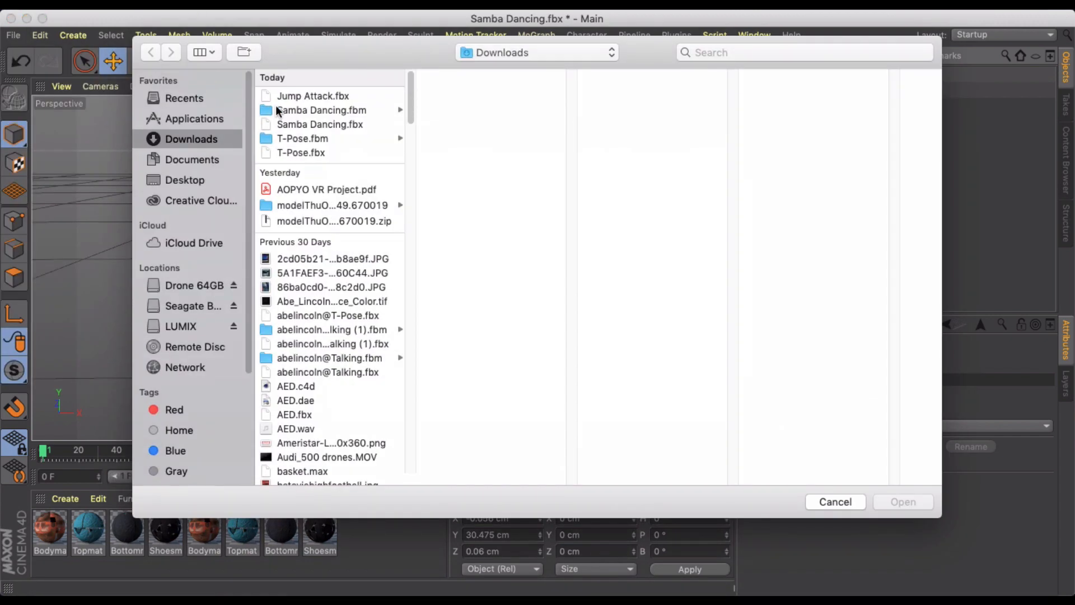
left_click(313, 96)
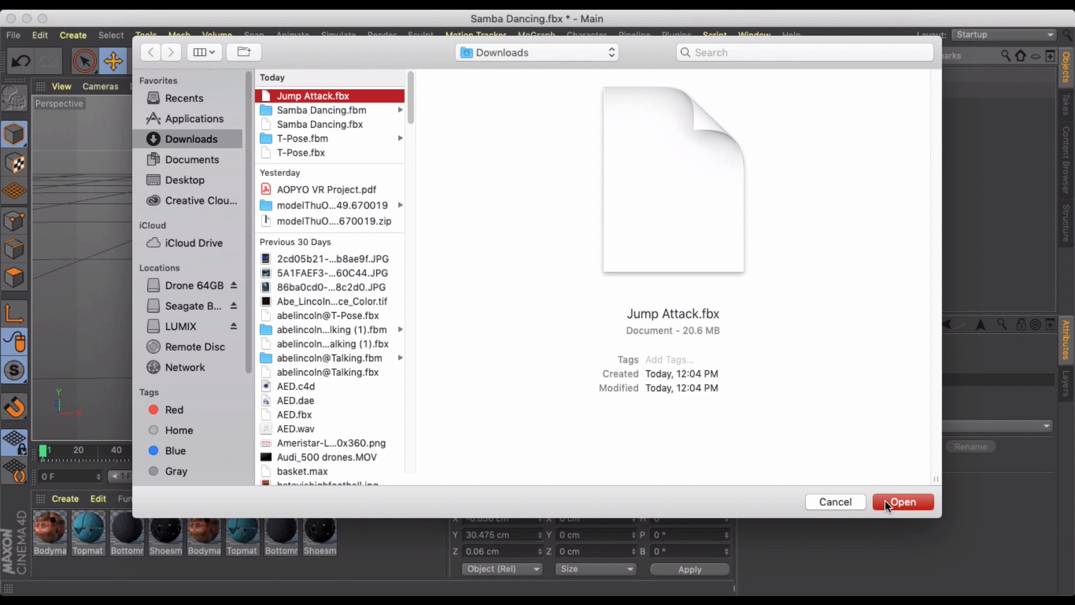
left_click(902, 501)
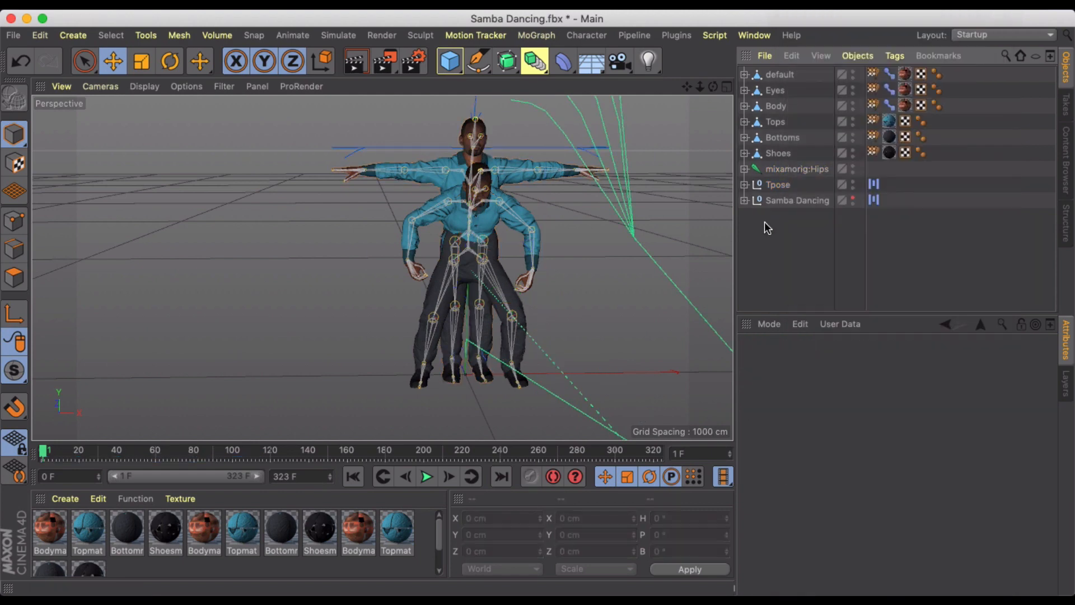
Group the imported objects under a null named 'jump attack' and add its animation as a motion clip
right_click(796, 168)
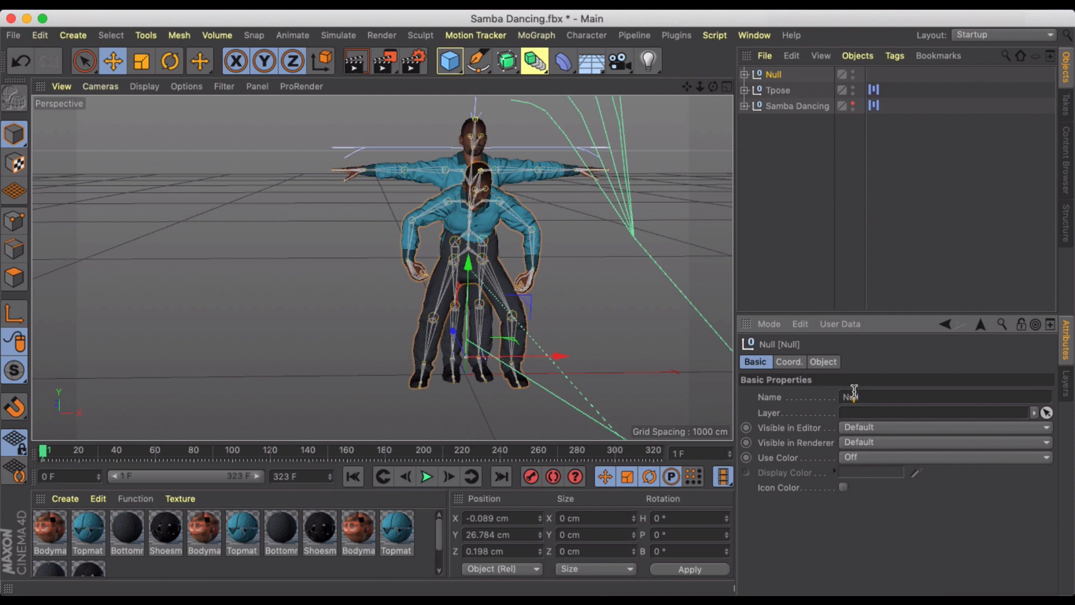
type("jump attack")
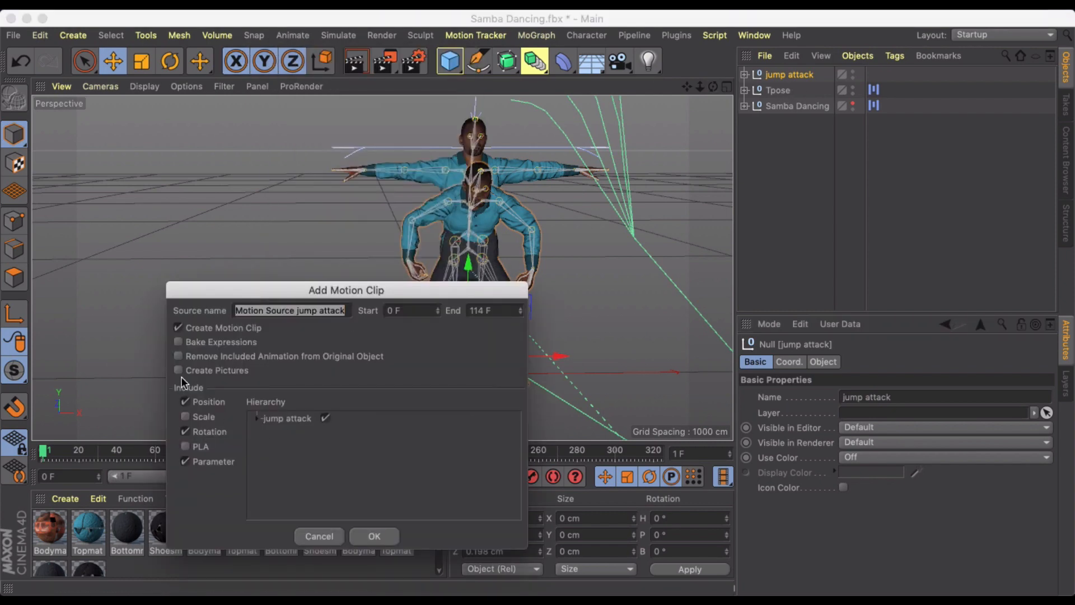
left_click(374, 536)
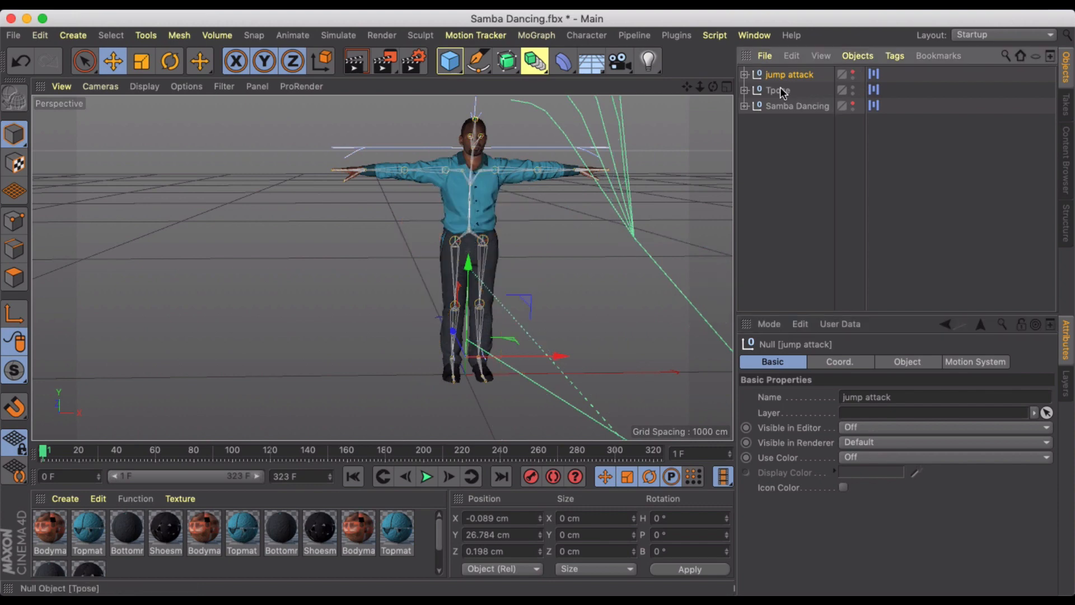
Show the T-pose character's motion clips in the timeline, then close the timeline window
left_click(873, 89)
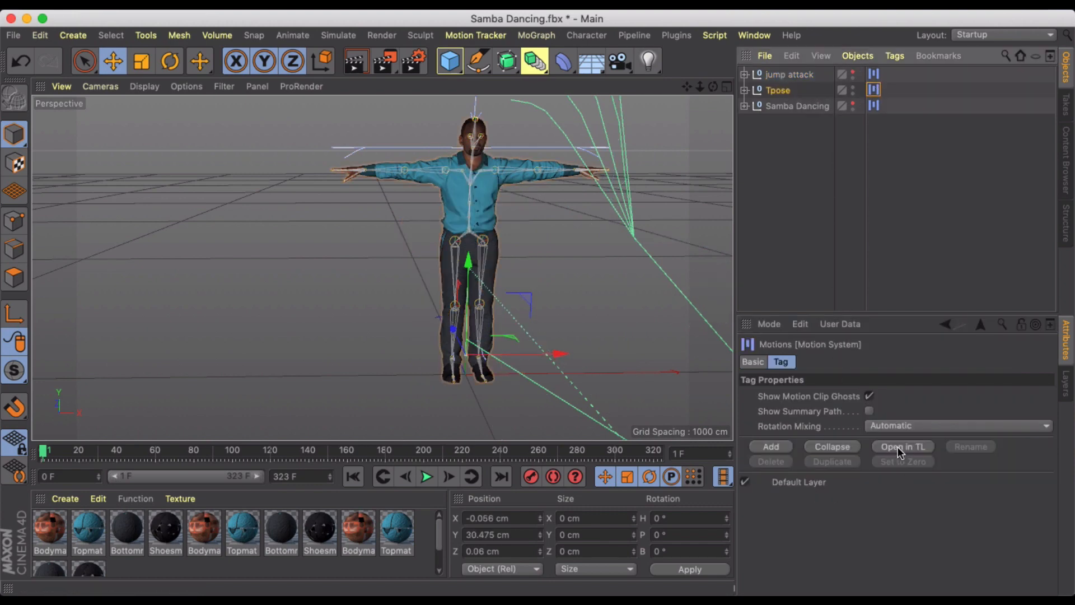
left_click(901, 446)
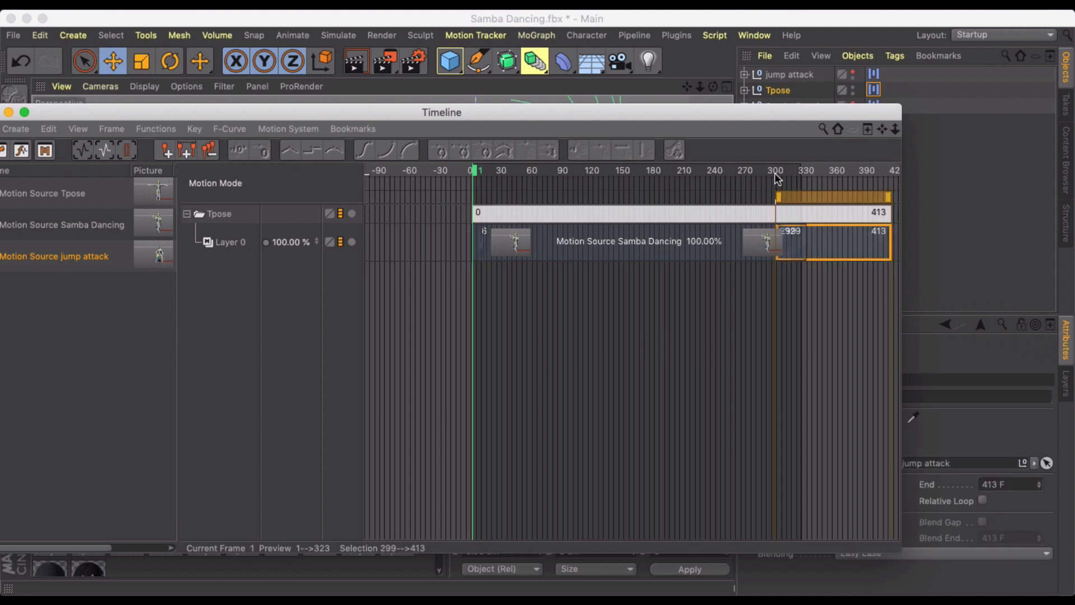
left_click_drag(441, 112, 746, 112)
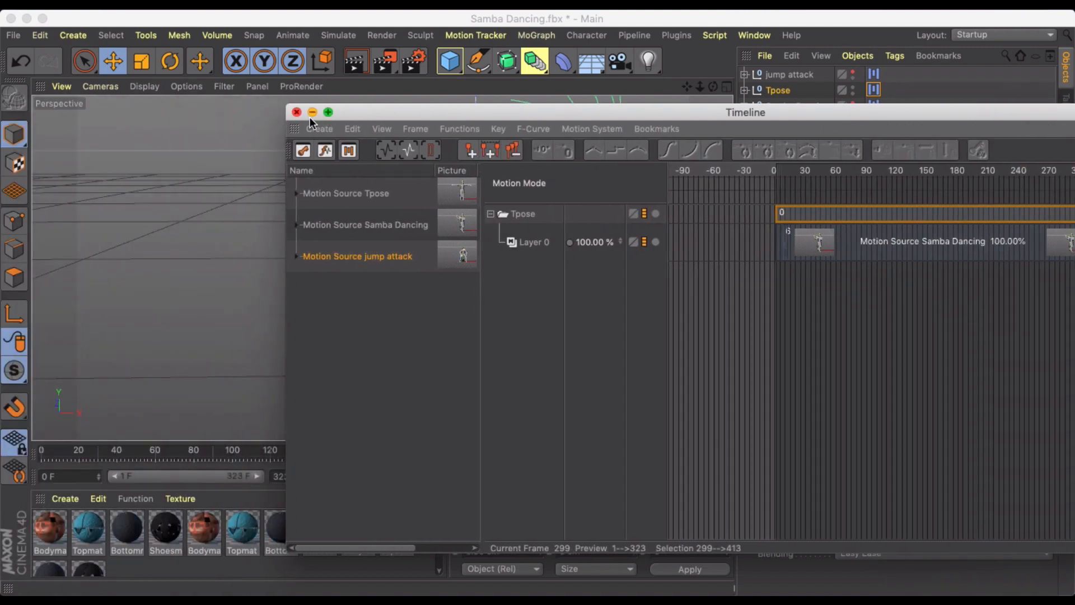
left_click(296, 112)
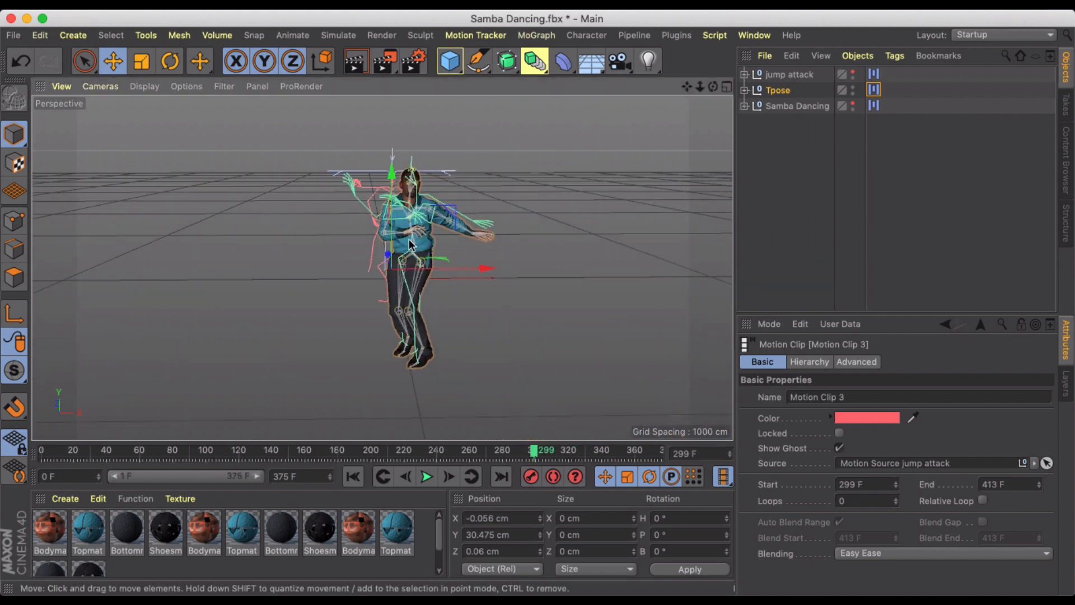
Play the animation through the jump attack, stop, and step back to earlier keyframes
left_click(426, 477)
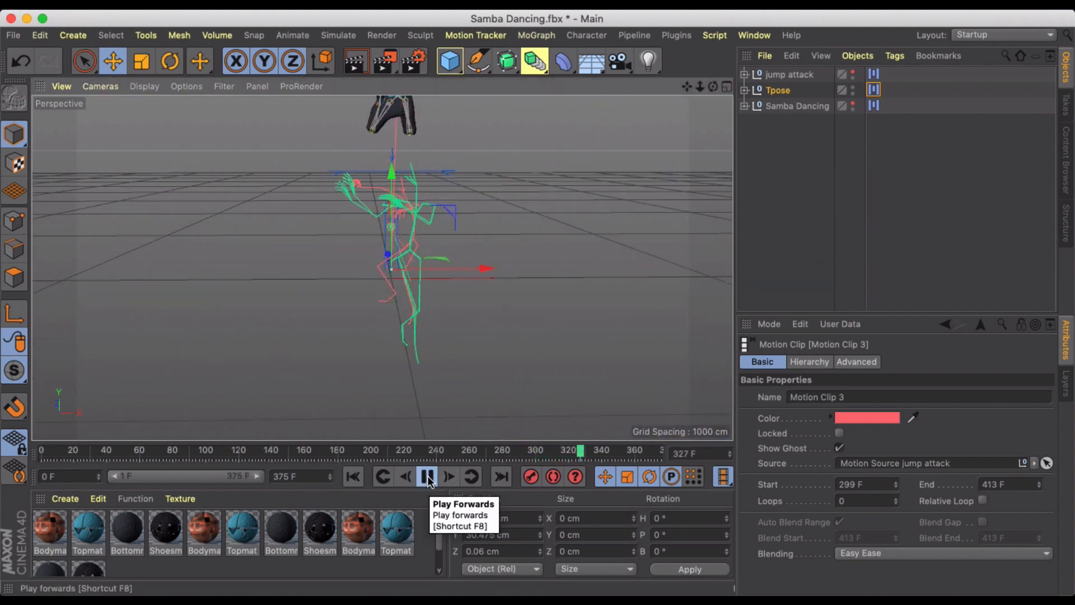
left_click(425, 477)
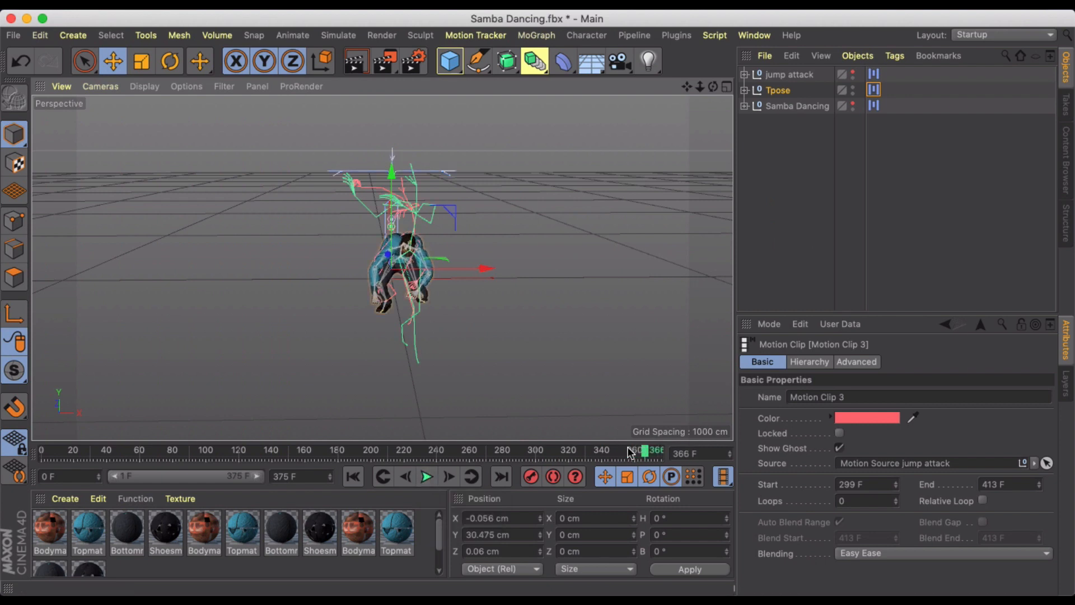
left_click(405, 477)
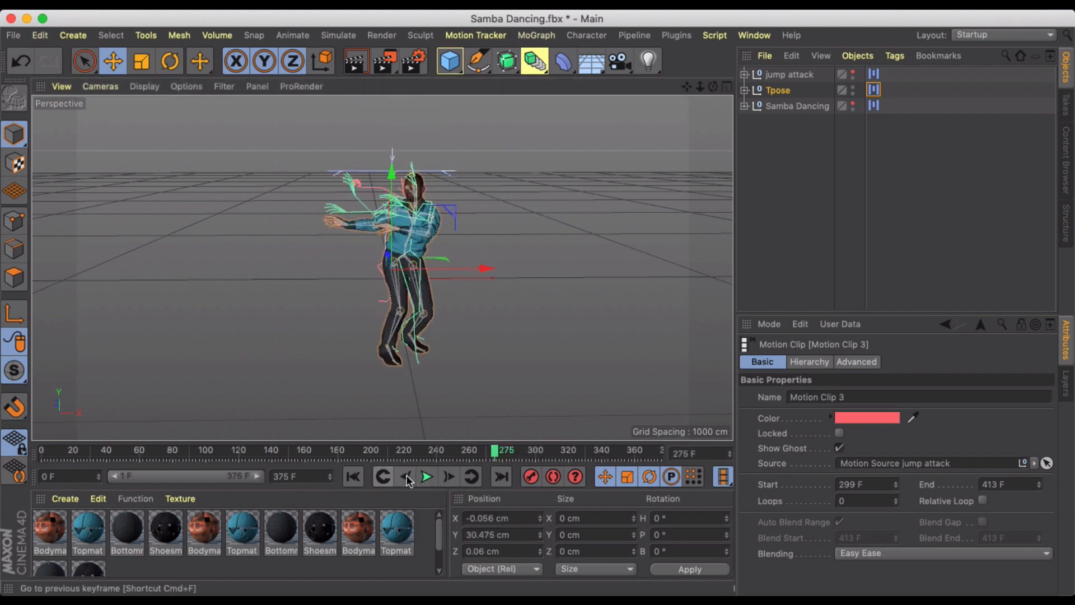
left_click(426, 477)
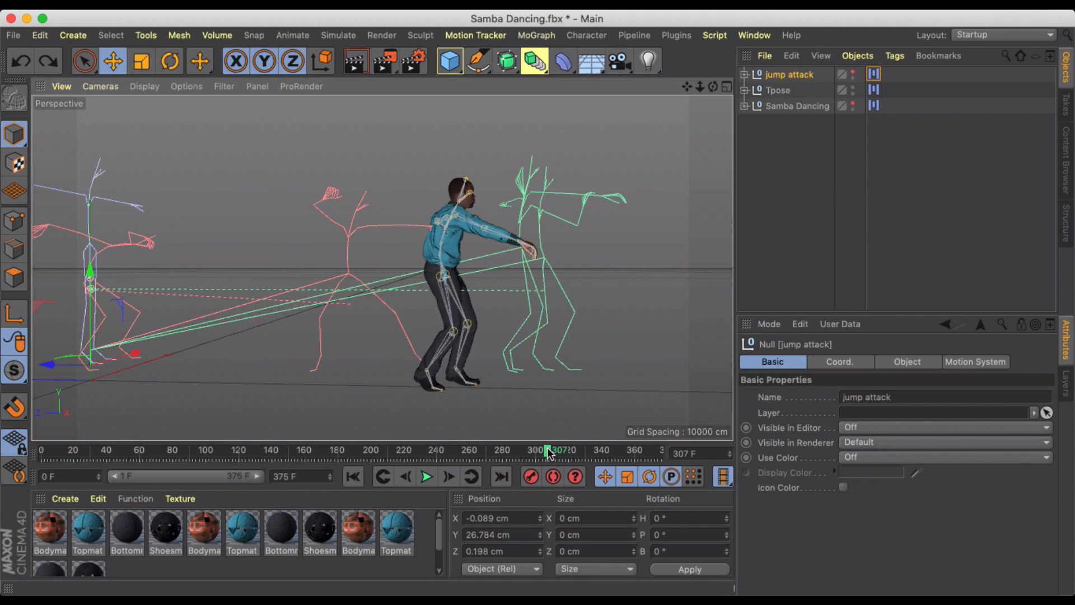
Scrub back and forth between frames 300 and 325 to review the dance-to-jump transition
left_click_drag(548, 450, 578, 451)
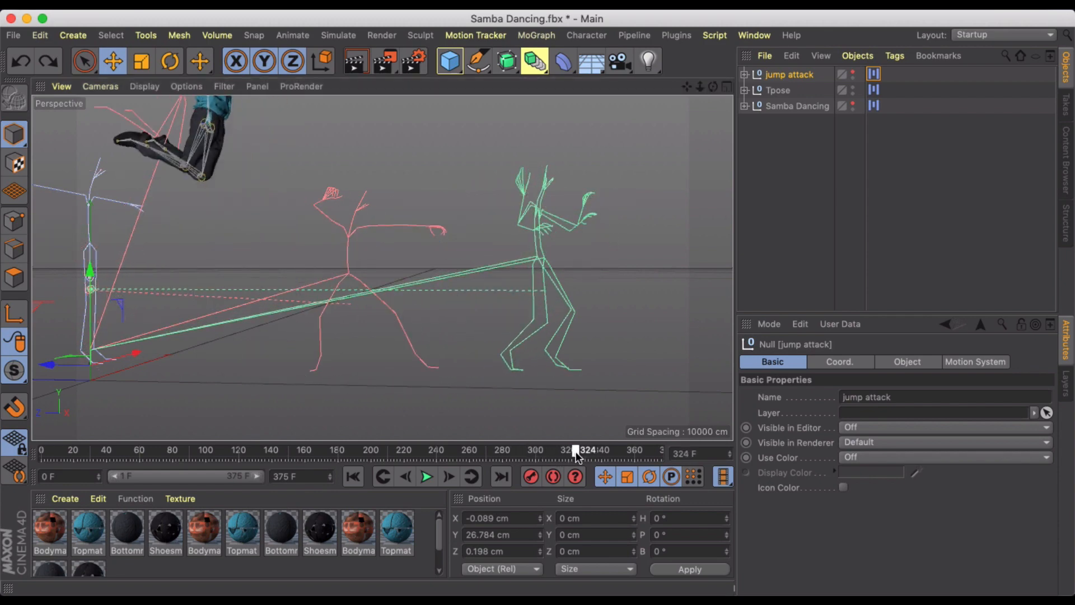
left_click_drag(579, 450, 560, 451)
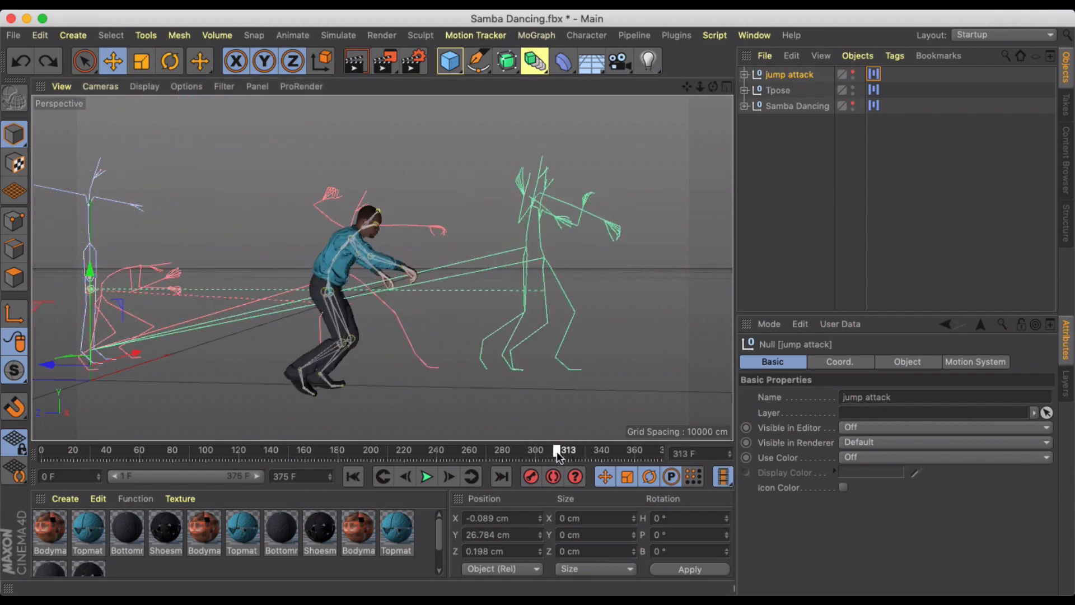
left_click_drag(559, 450, 549, 450)
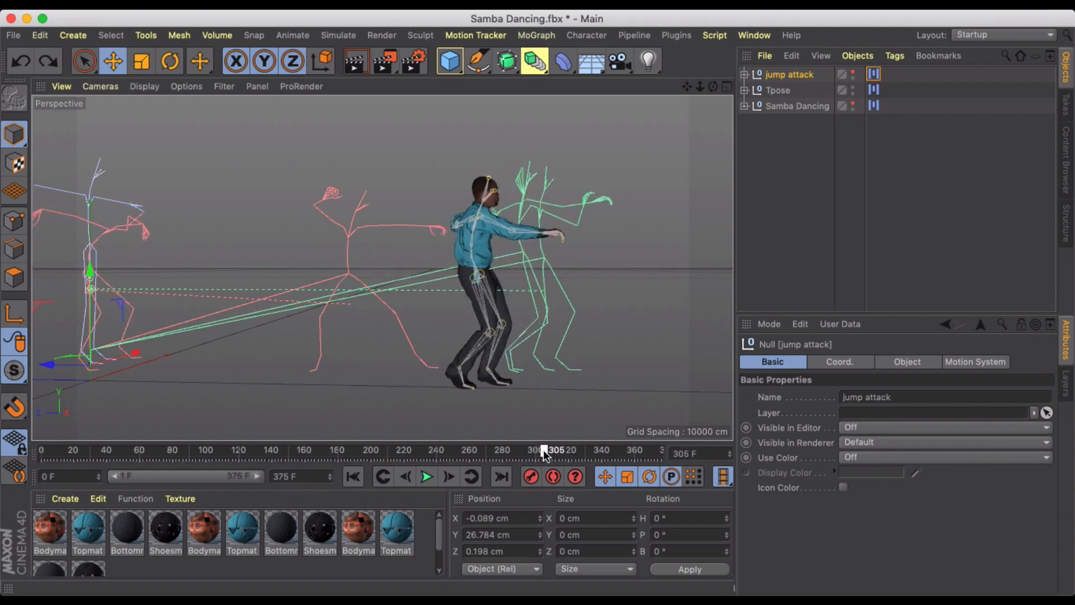
left_click_drag(545, 450, 561, 450)
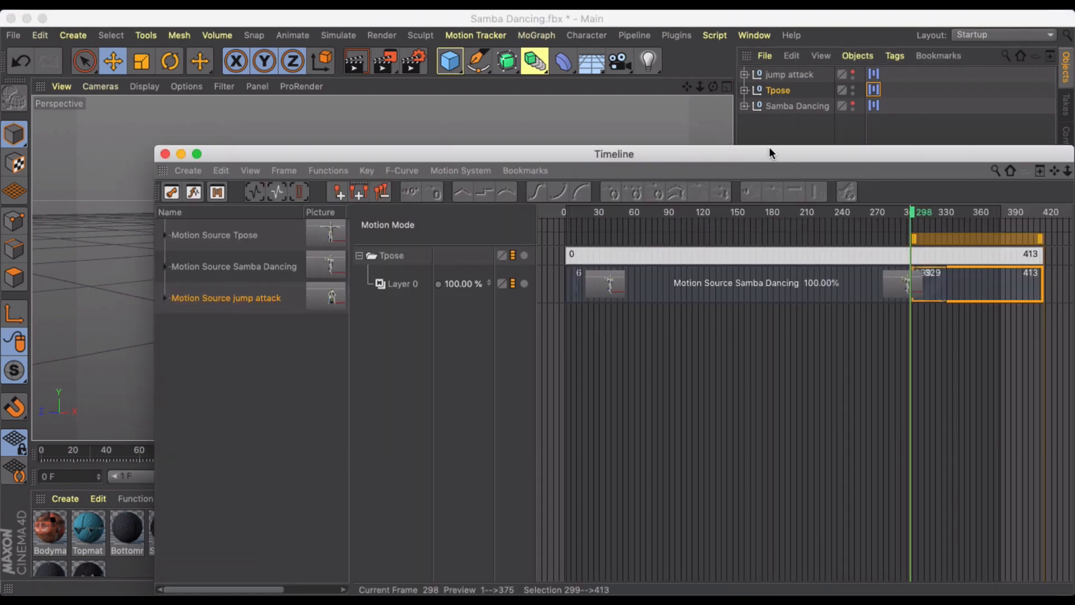
Create a pivot object for the jump attack clip from its Advanced settings
left_click_drag(613, 154, 477, 322)
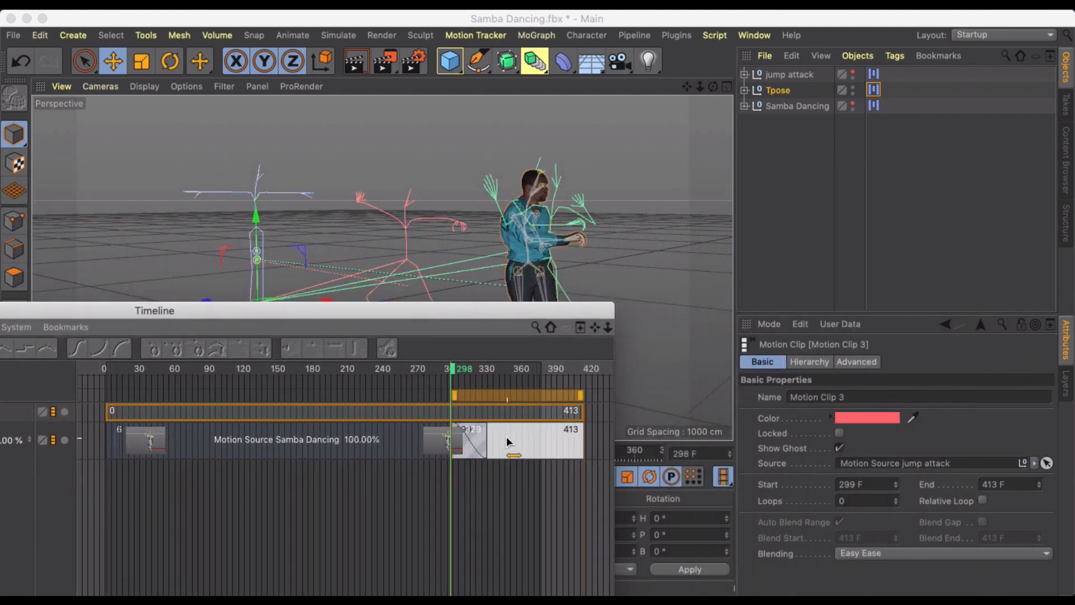
left_click(513, 441)
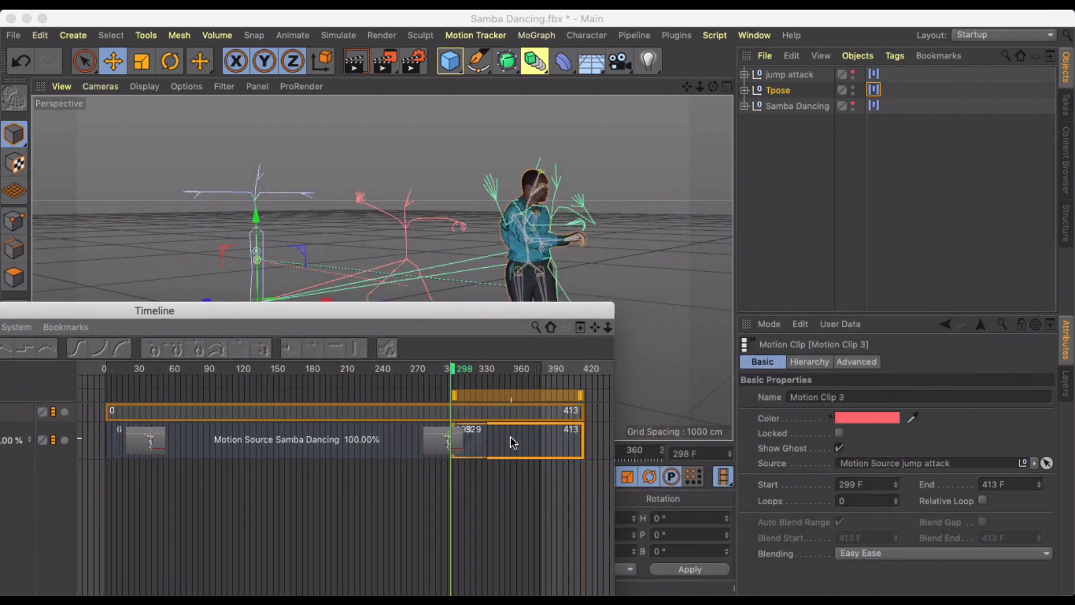
left_click(856, 362)
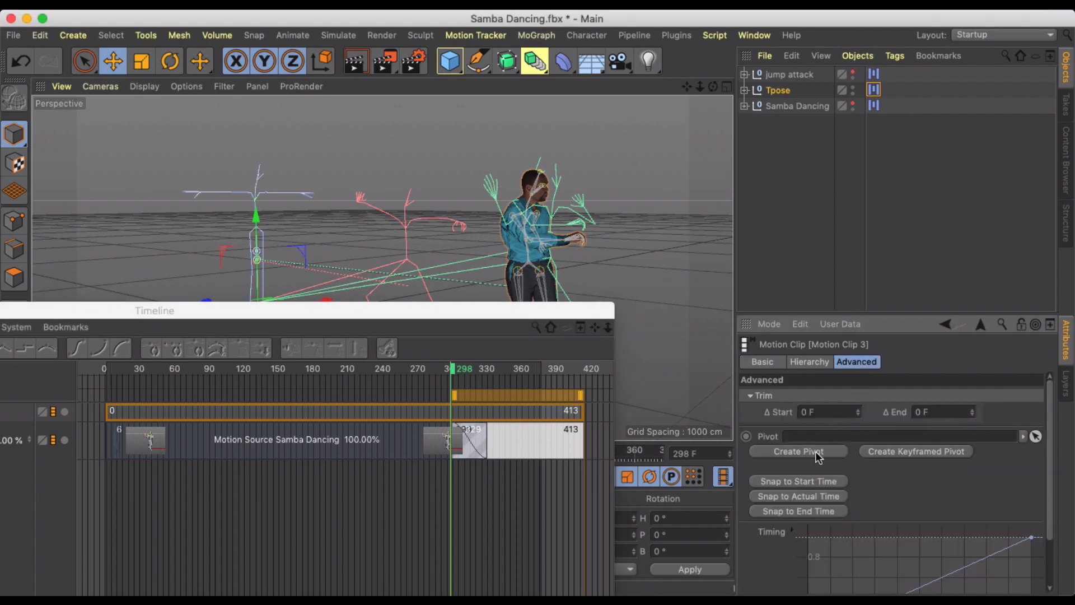
left_click(799, 451)
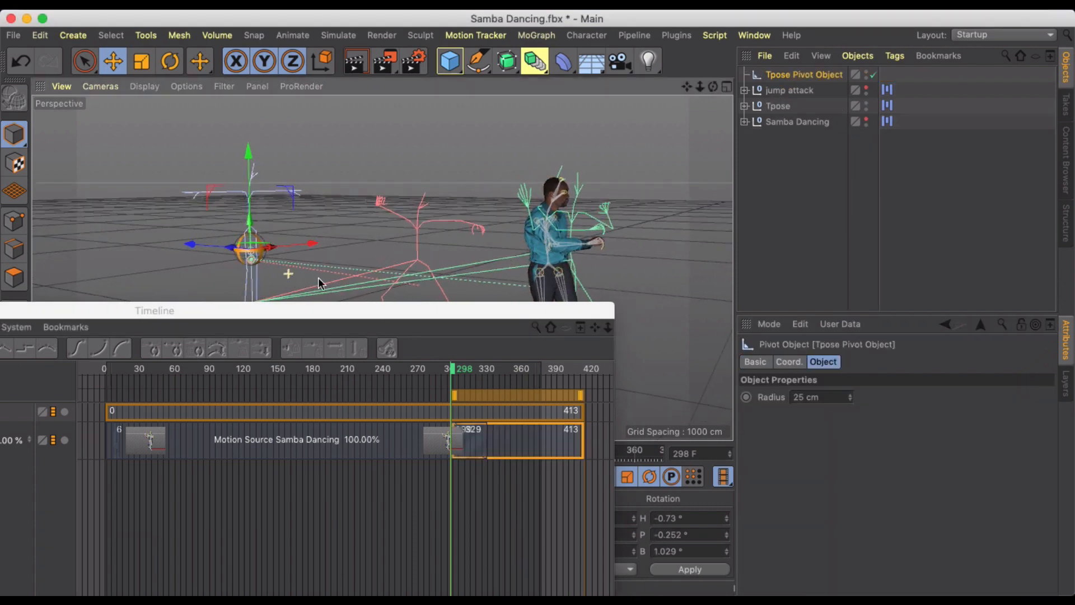
Move the Tpose Pivot Object to the dancer's position and scrub into the jump attack to check it
left_click_drag(316, 243, 168, 246)
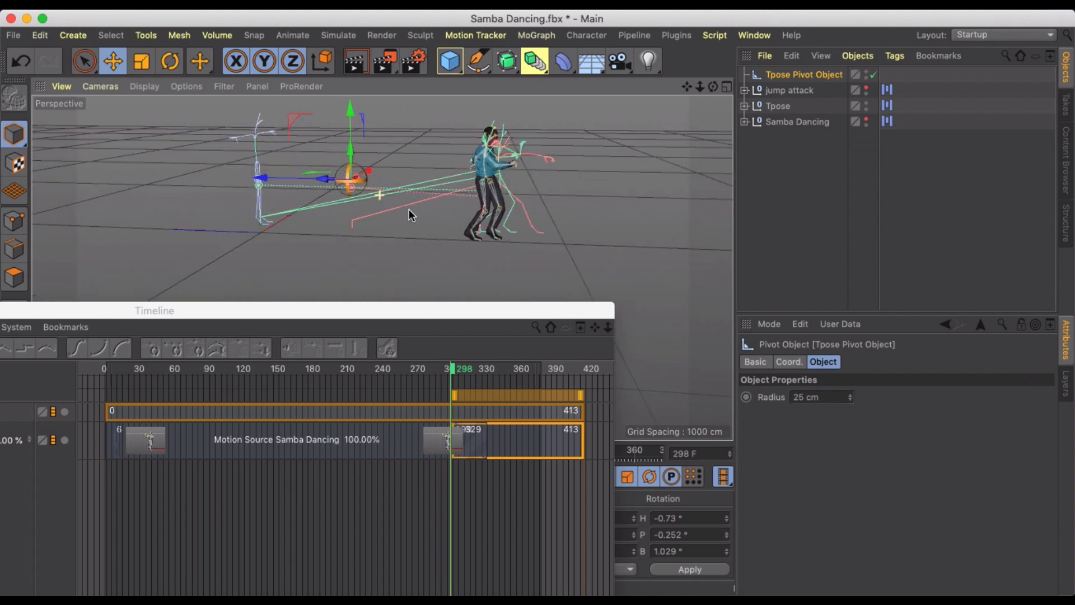
left_click_drag(363, 181, 383, 197)
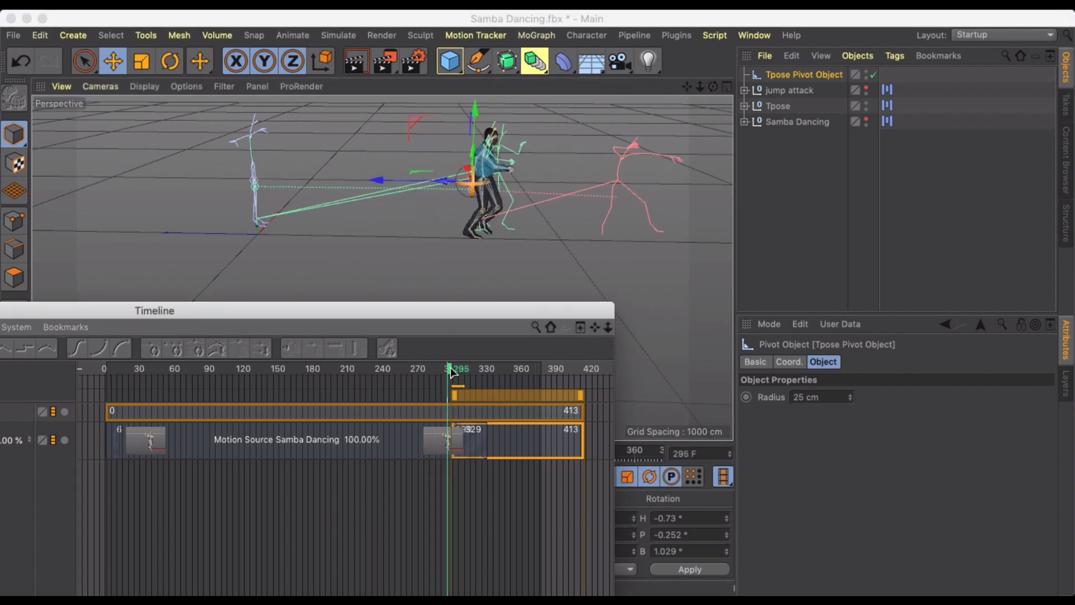
left_click_drag(451, 369, 504, 368)
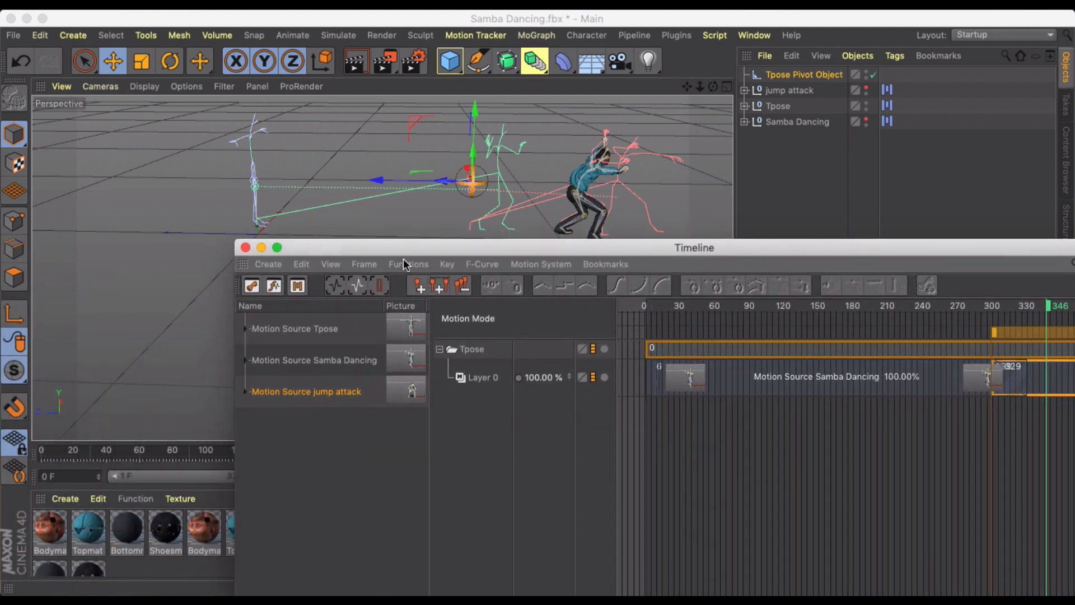
mouse_move(810, 253)
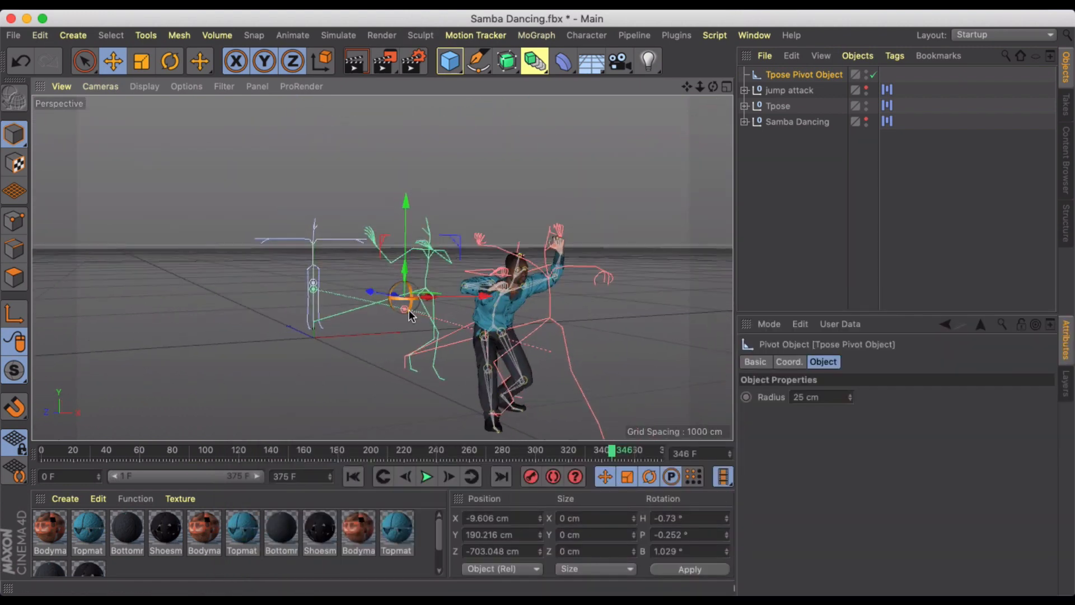
left_click_drag(610, 450, 556, 450)
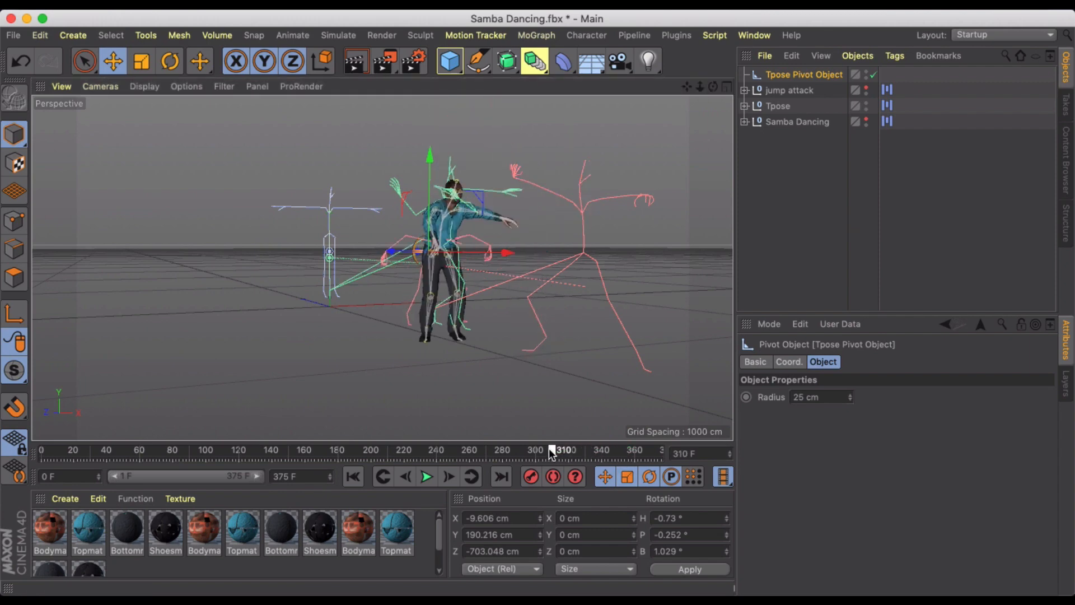
left_click_drag(556, 449, 544, 450)
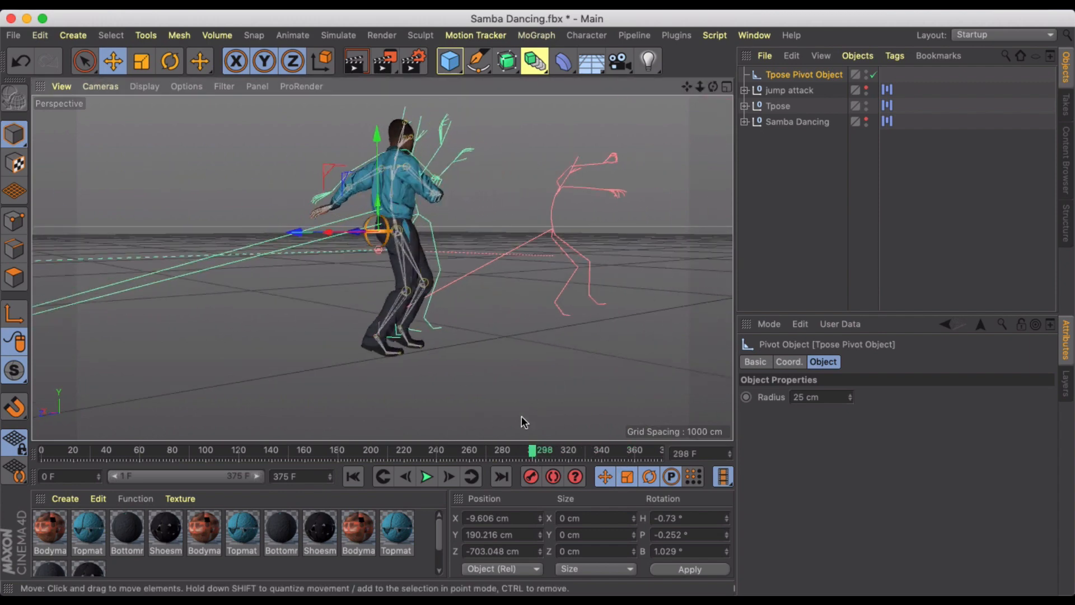
left_click(383, 477)
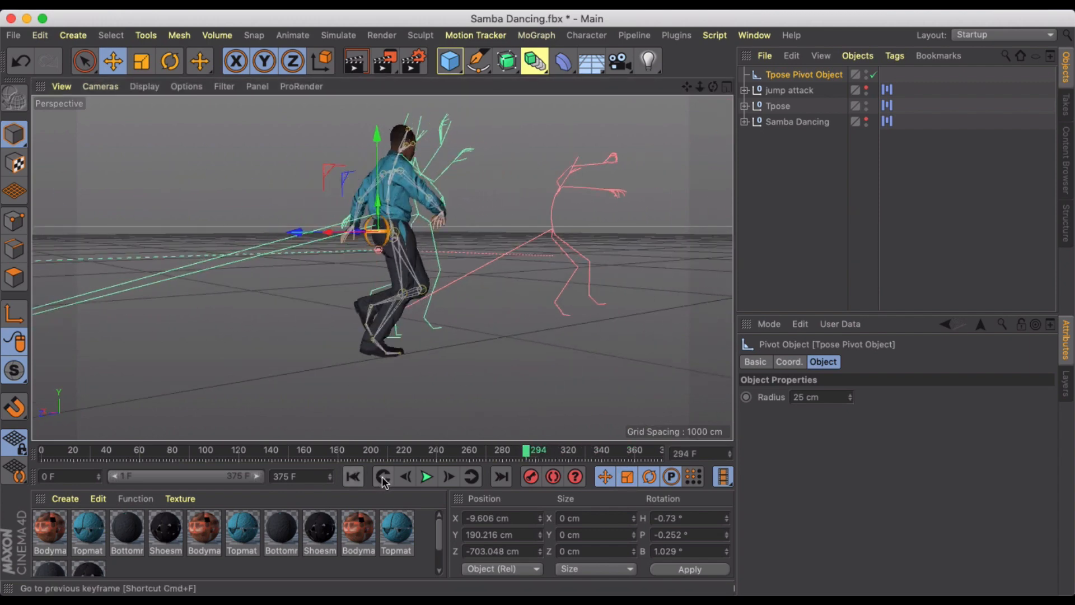
left_click(426, 477)
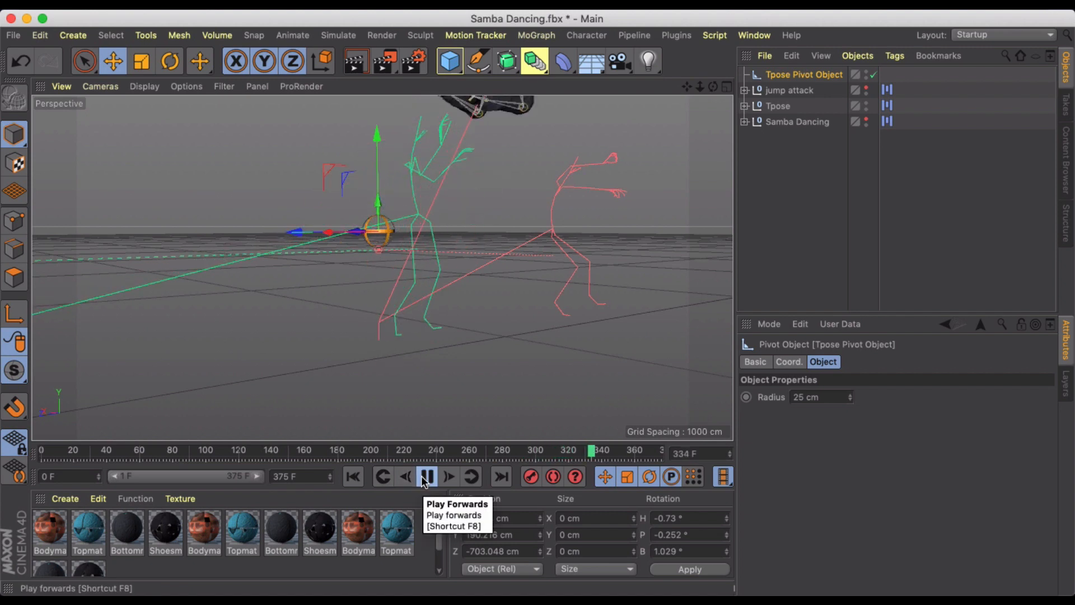
left_click(427, 477)
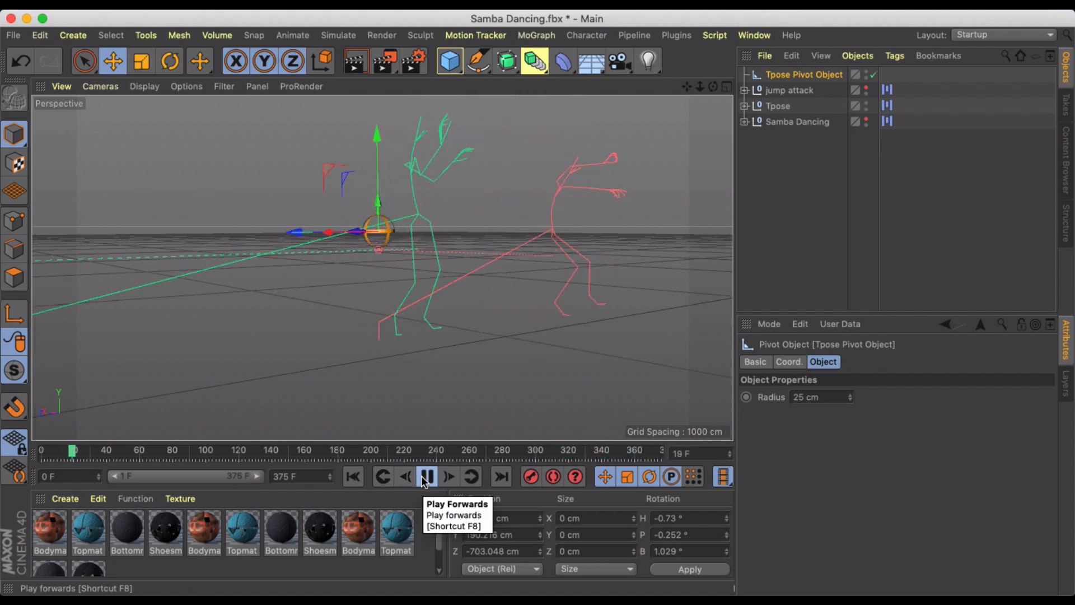
left_click(427, 477)
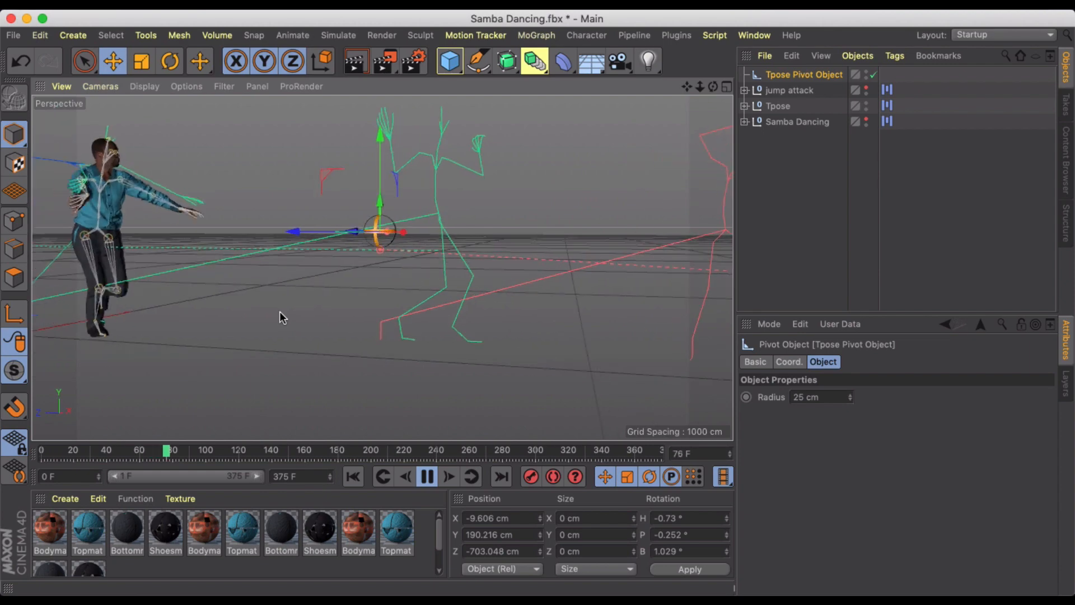
left_click(425, 476)
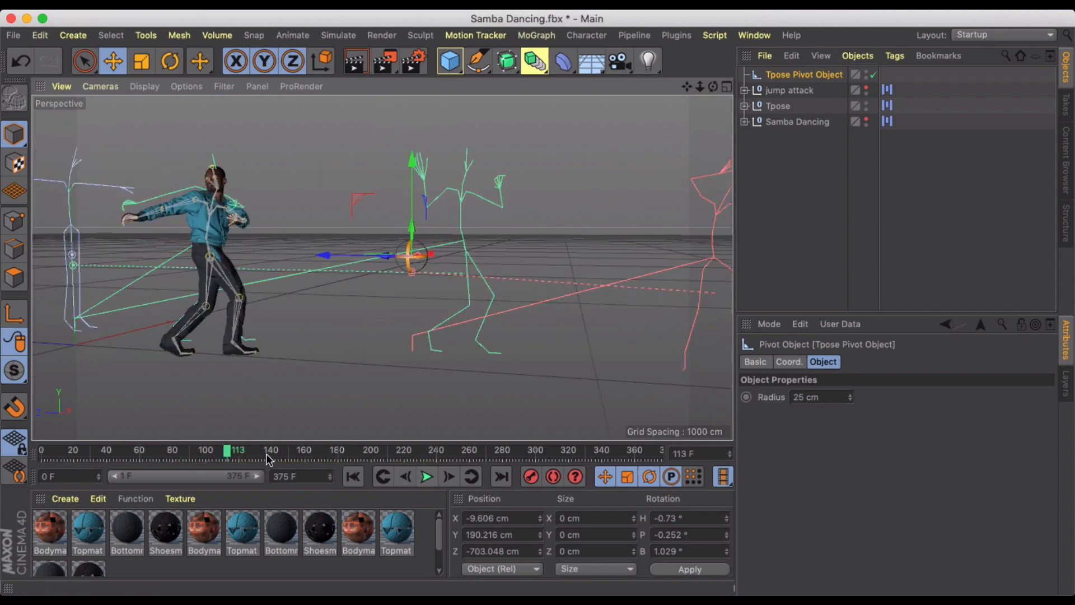
left_click_drag(237, 451, 278, 450)
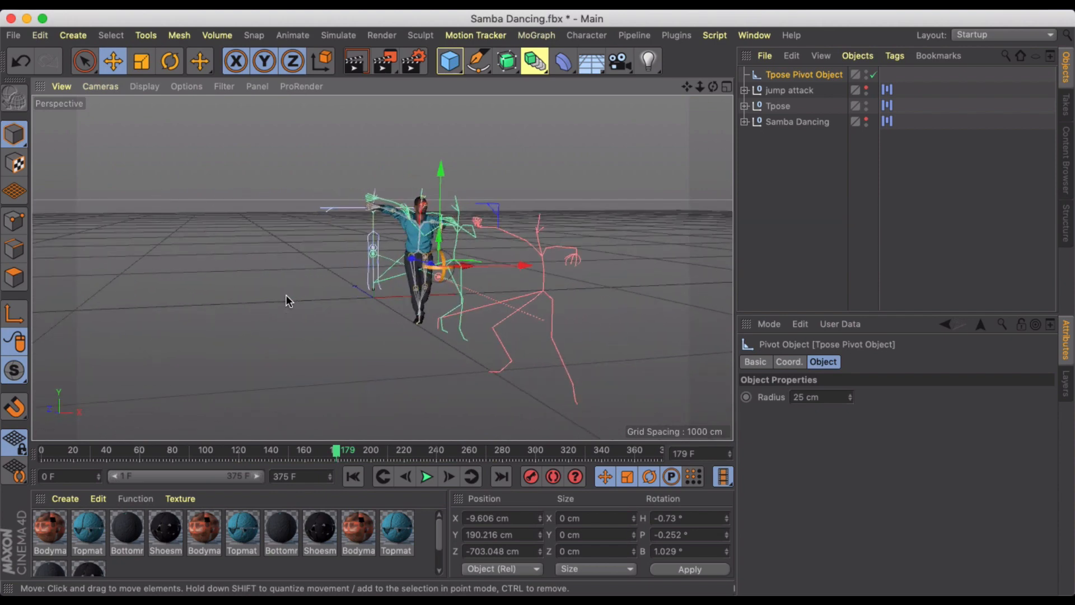
mouse_move(305, 296)
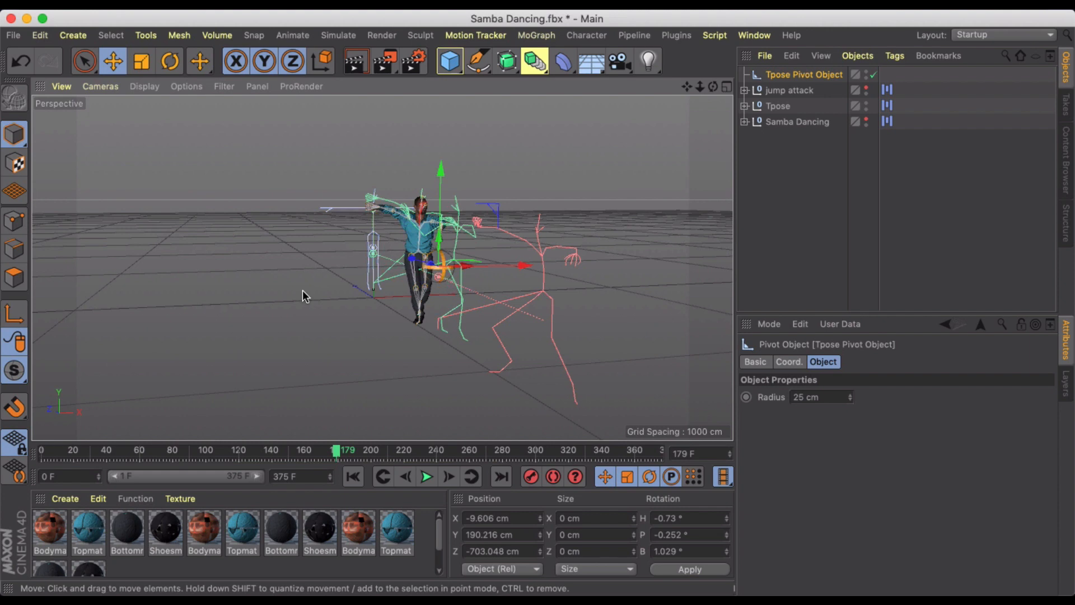
mouse_move(309, 291)
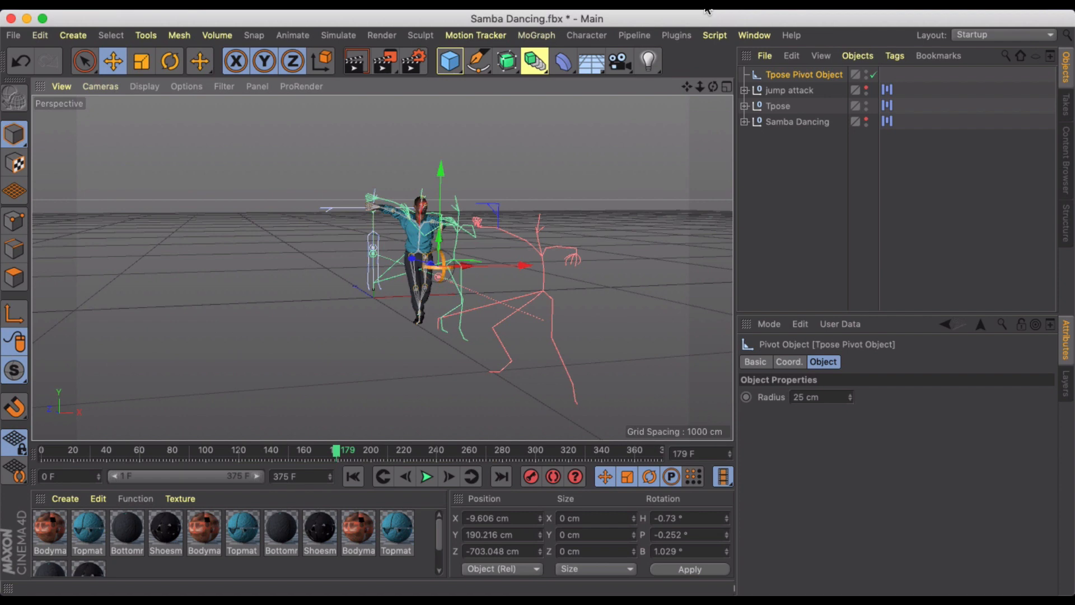
left_click(710, 9)
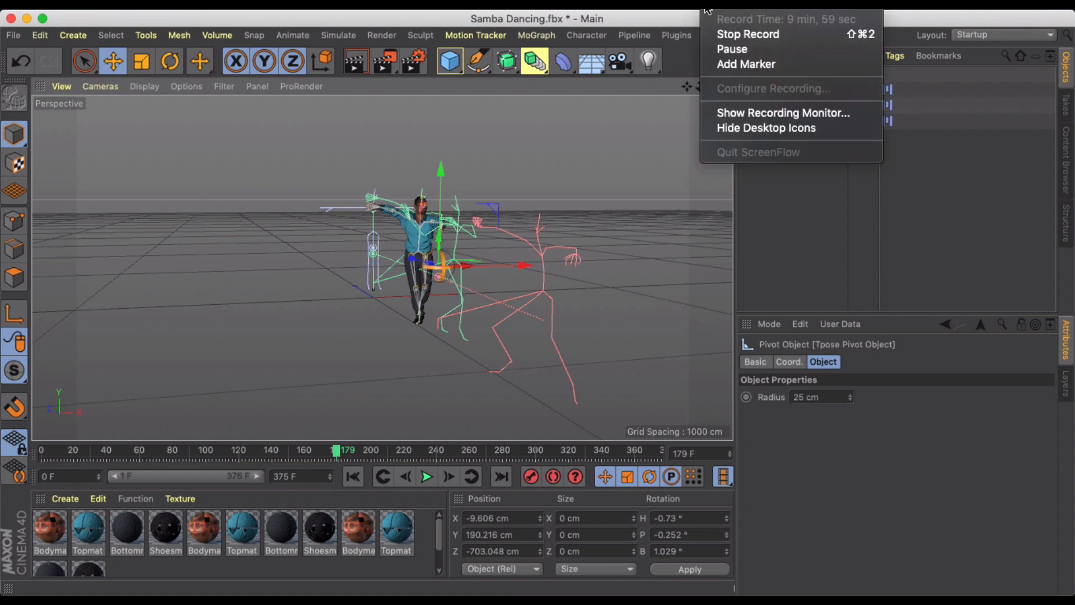